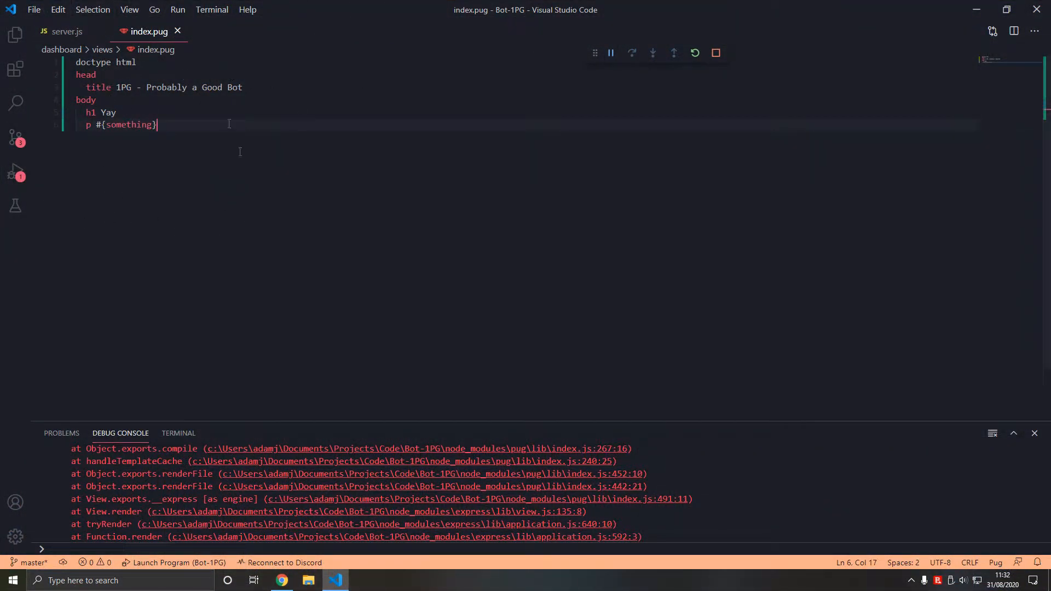
# Step: Select the entire index.pug template and duplicate it so three copies sit in the file
pyautogui.click(14, 34)
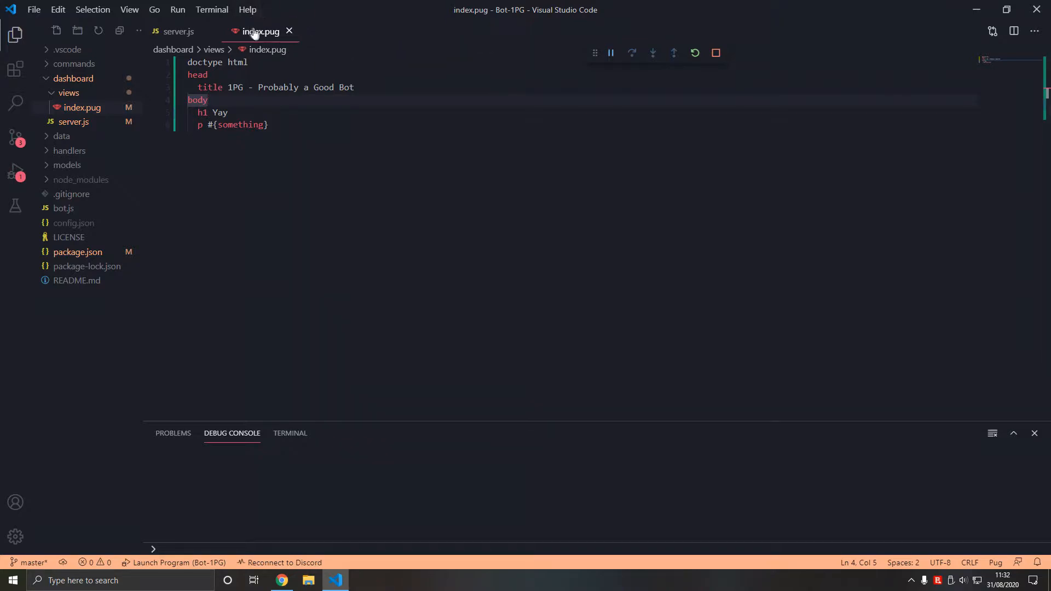
pyautogui.press('ctrl+a')
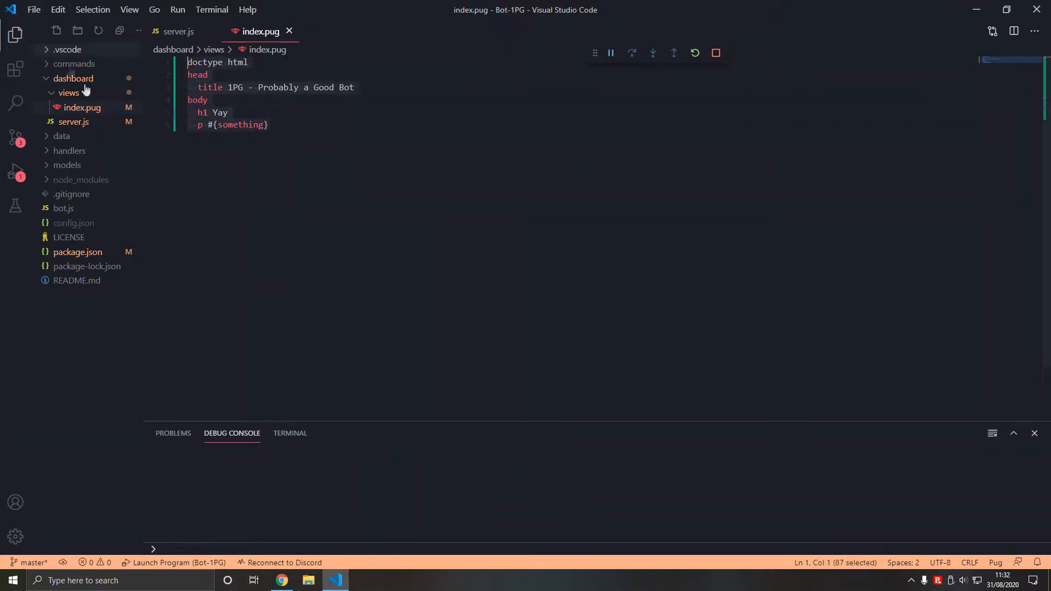
pyautogui.press('ctrl+v')
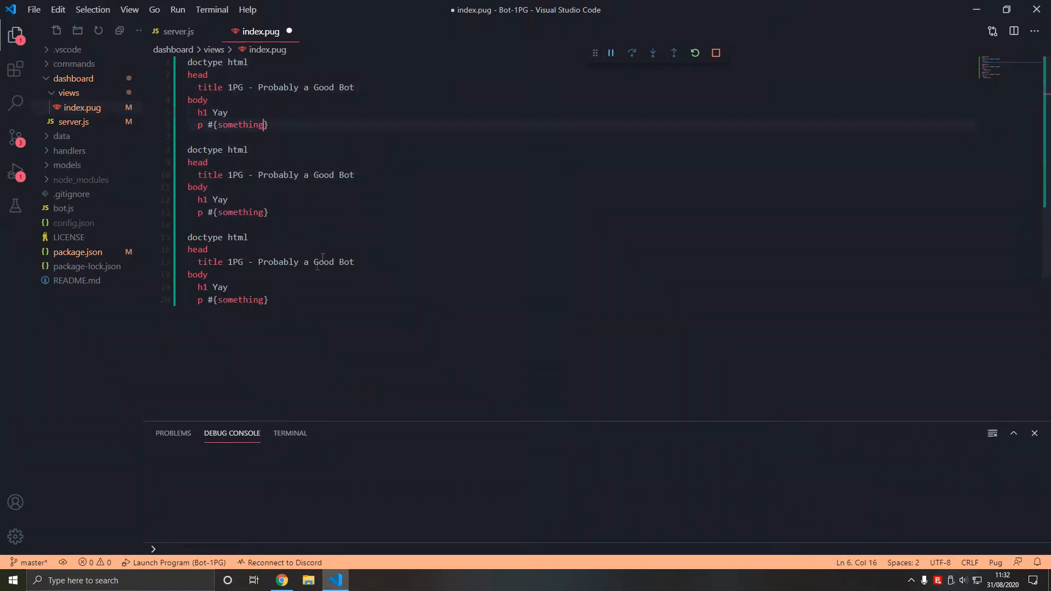
# Step: Create an 'includes' folder under dashboard/views and restore index.pug's 'doctype html' first line
pyautogui.rightClick(81, 107)
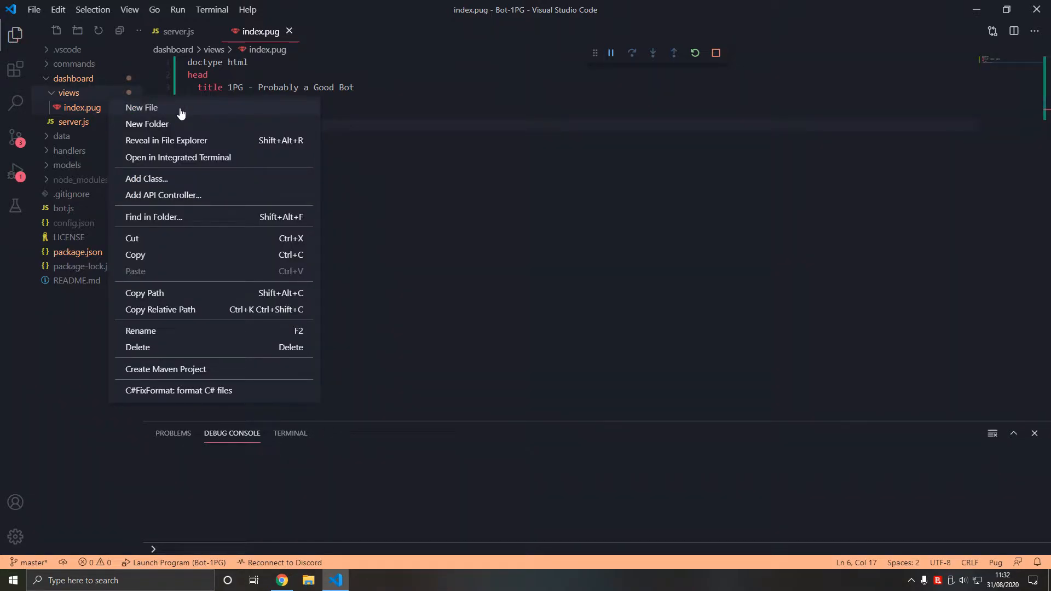
pyautogui.moveTo(185, 127)
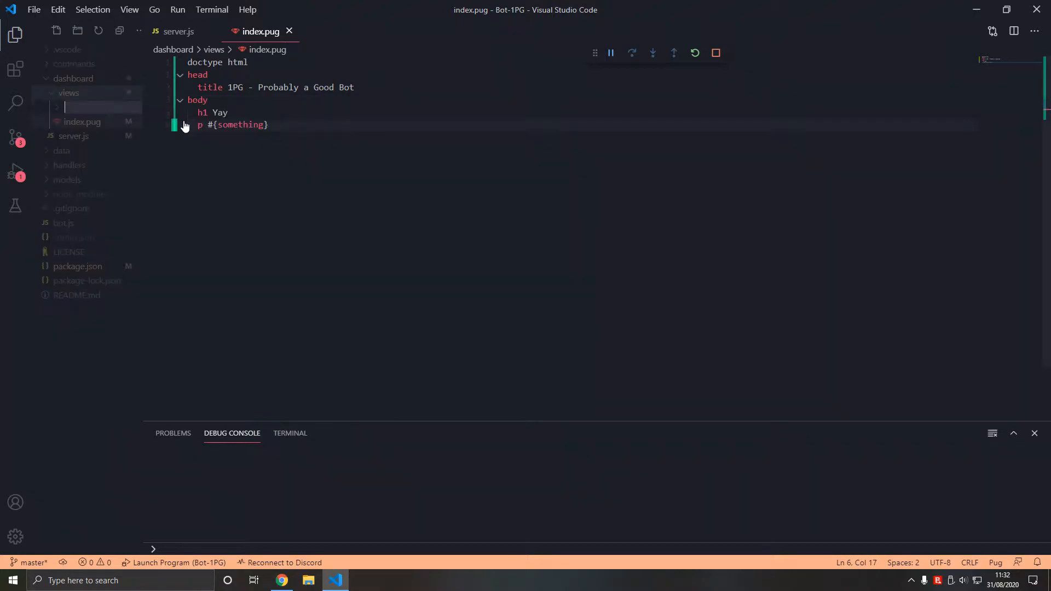
pyautogui.click(282, 580)
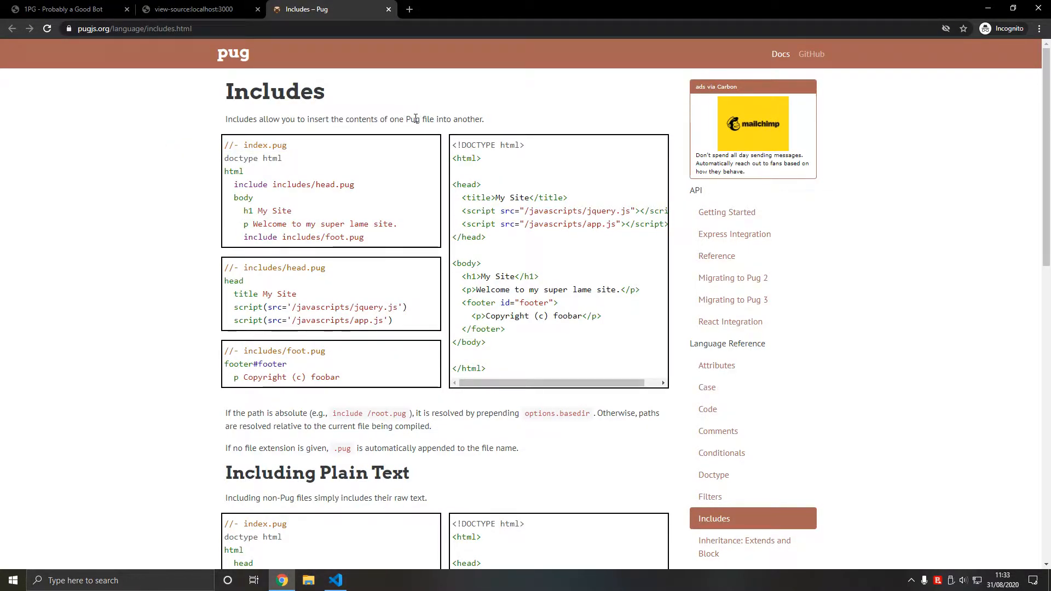
pyautogui.click(335, 580)
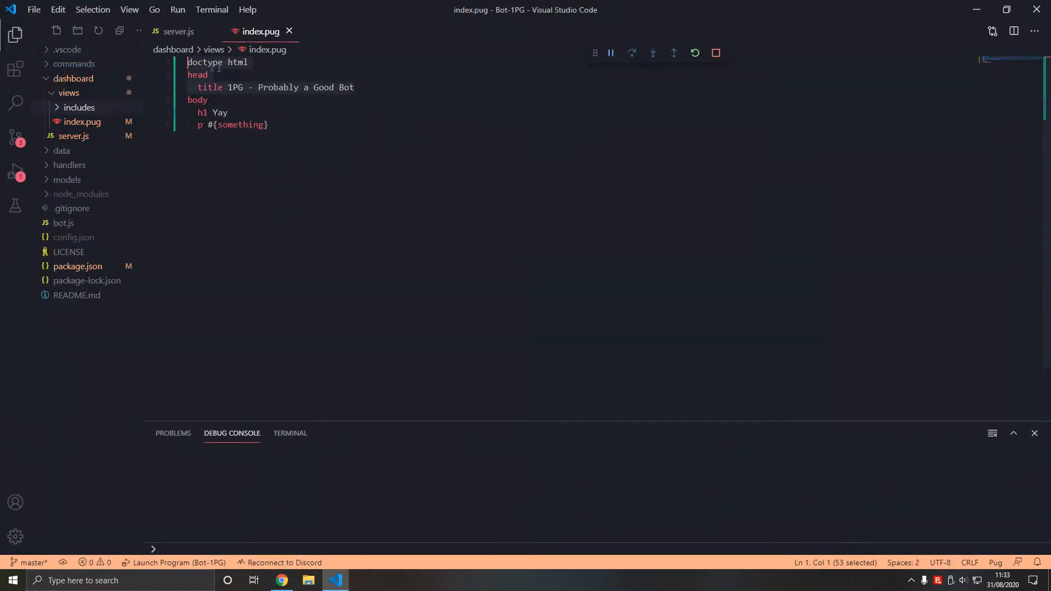
pyautogui.write('import')
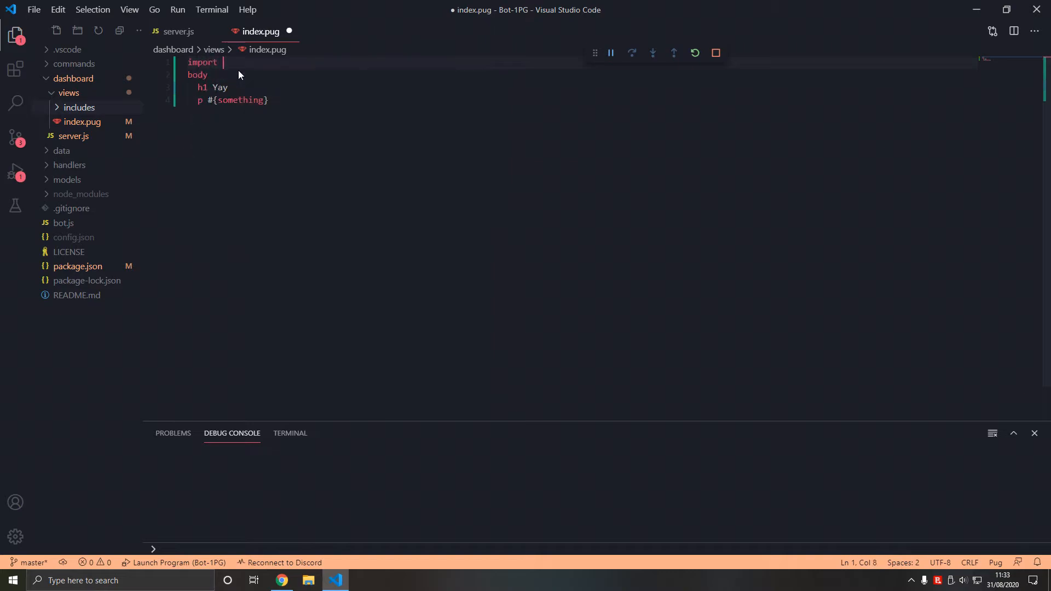
pyautogui.write('doctype html')
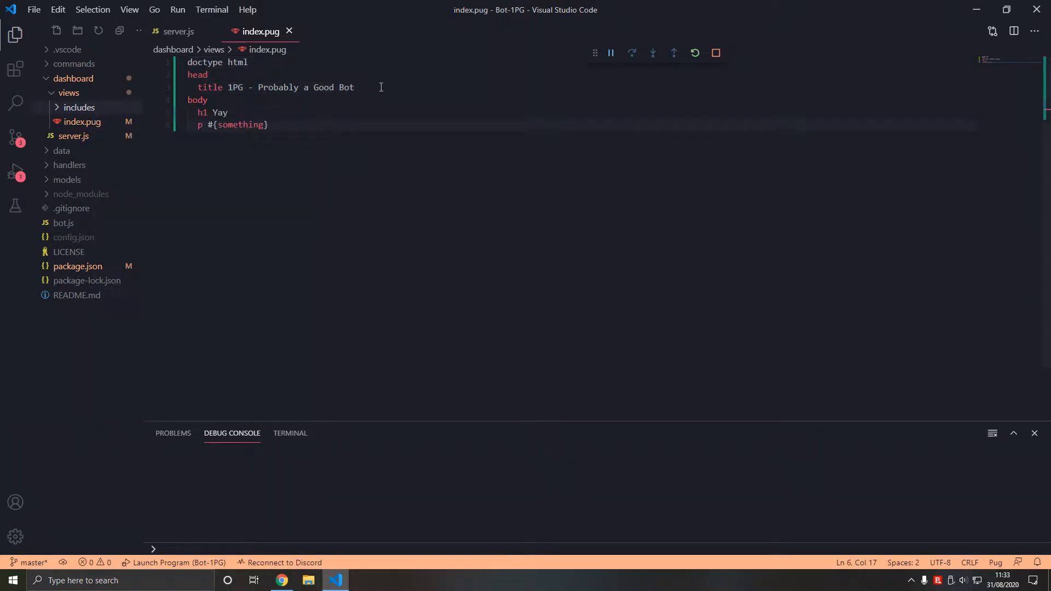
# Step: Create header.pug inside includes and fill it with the doctype, head and title lines
pyautogui.rightClick(83, 122)
pyautogui.write('header.')
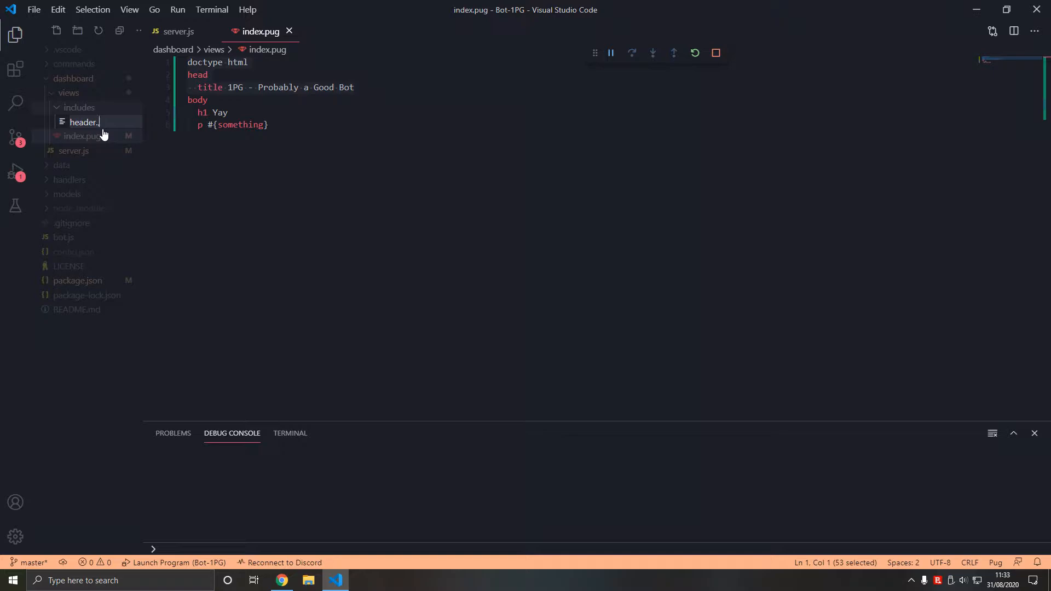
pyautogui.write('p')
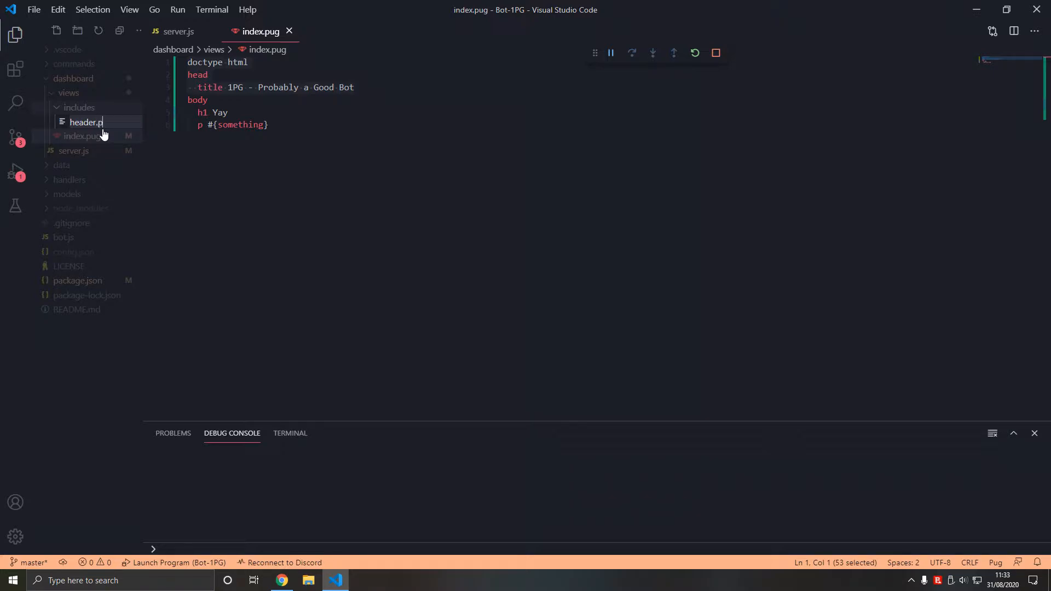
pyautogui.doubleClick(85, 121)
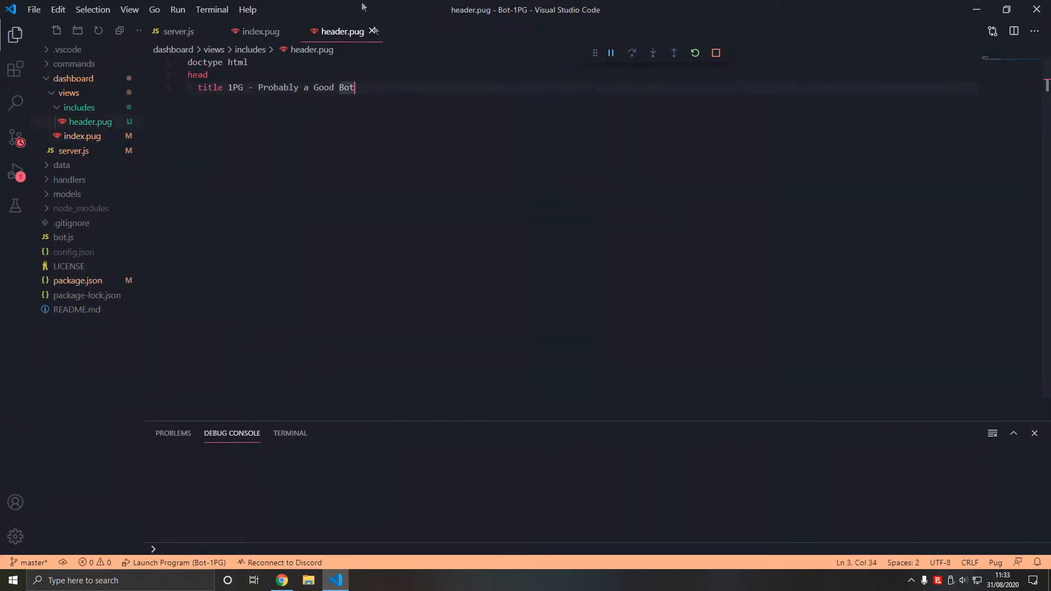
pyautogui.click(282, 580)
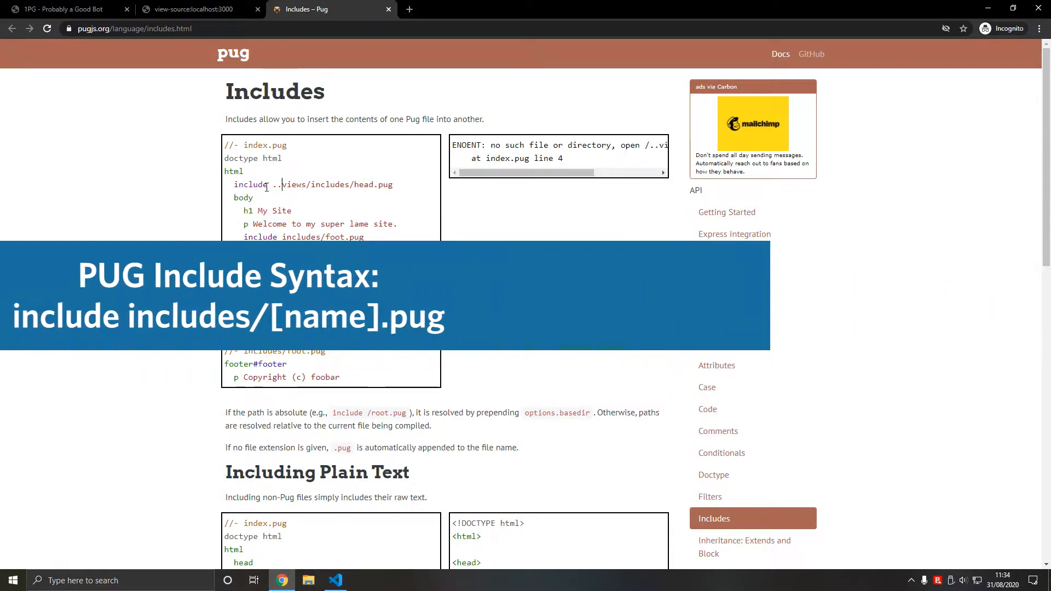
# Step: Replace index.pug's head section with 'include includes/header.pug' on line 1 and save
pyautogui.click(335, 580)
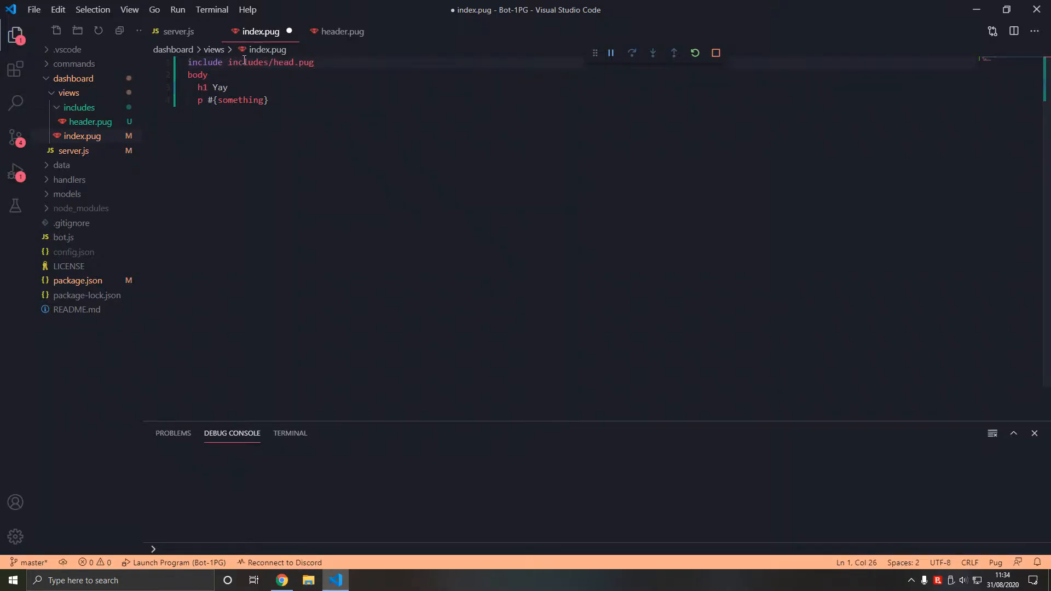
pyautogui.doubleClick(205, 62)
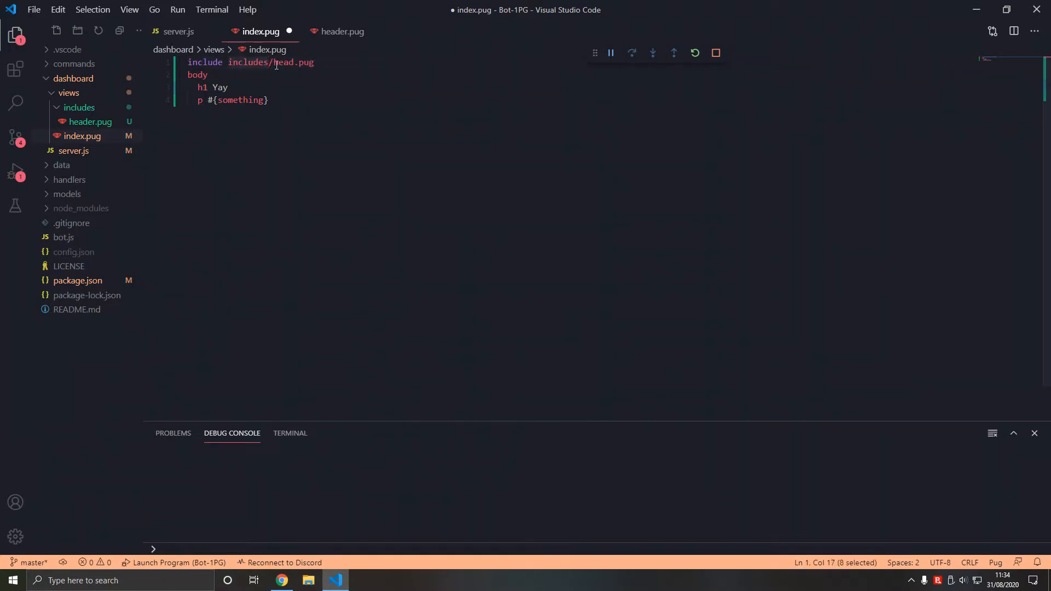
pyautogui.click(285, 62)
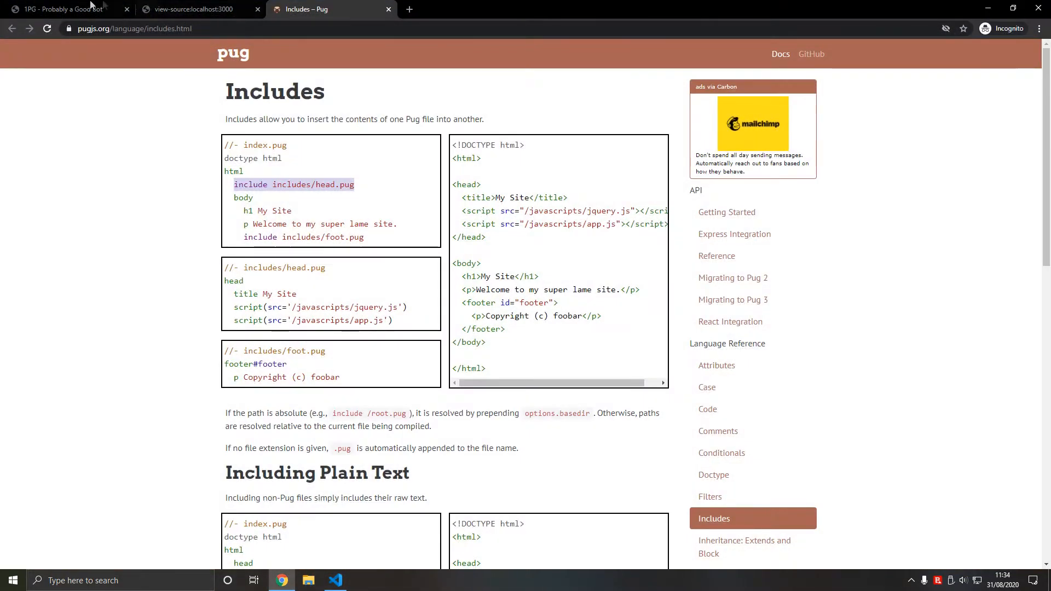
pyautogui.click(60, 9)
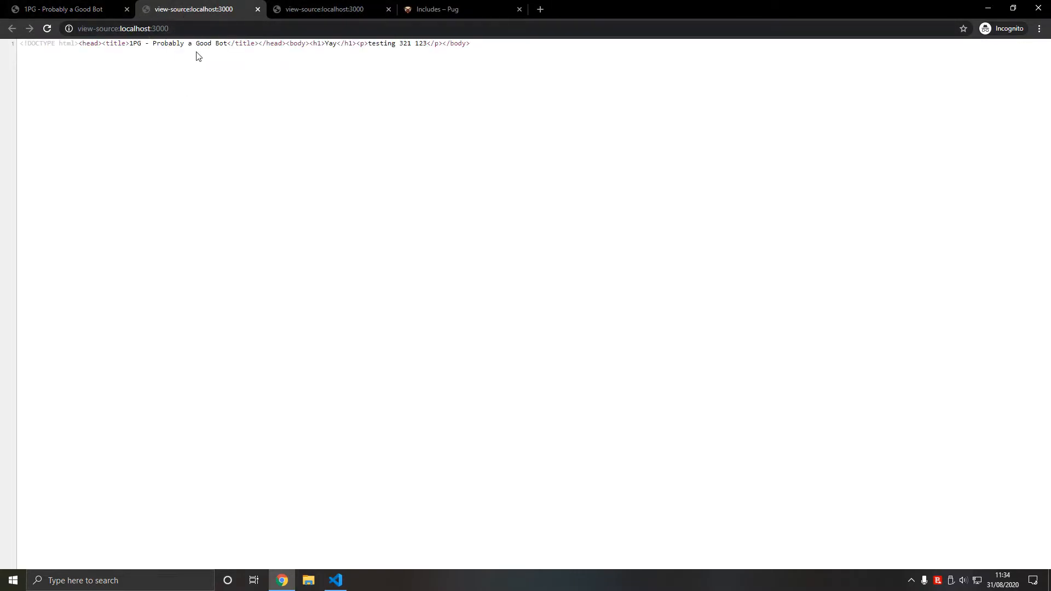
pyautogui.click(335, 580)
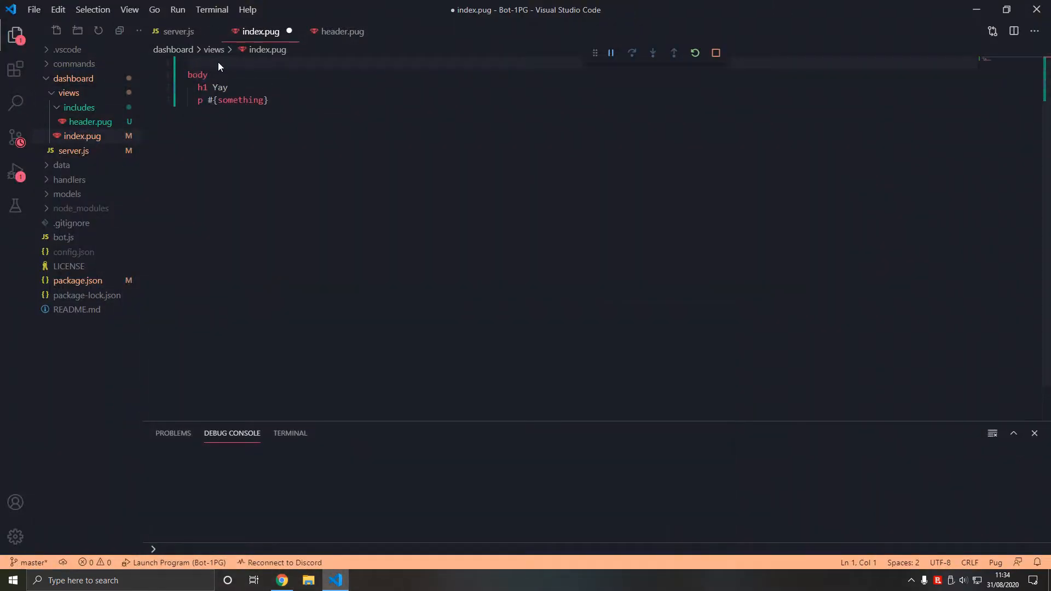
pyautogui.write('include includes/header.pug')
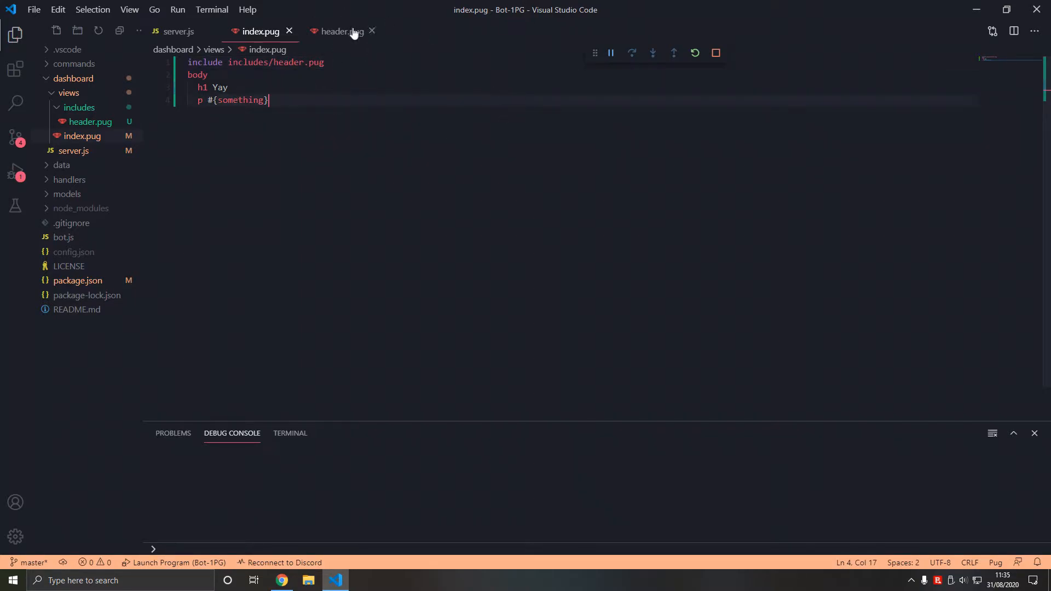
# Step: View the 2pg.xyz site in Chrome, then confirm localhost:3000 still shows Yay and testing 321 123
pyautogui.click(338, 31)
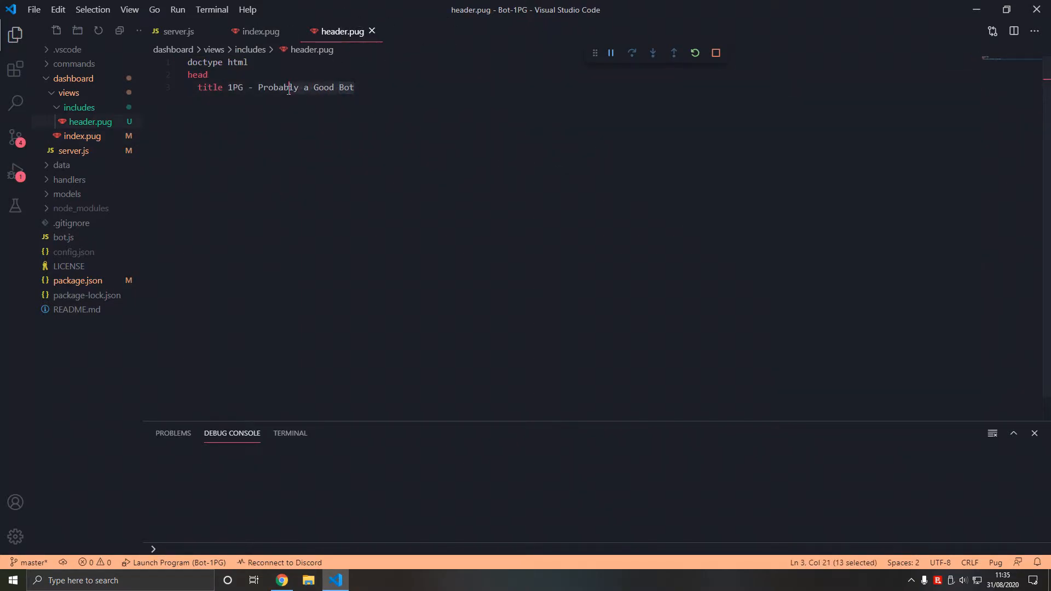
pyautogui.write('2pg.xyz')
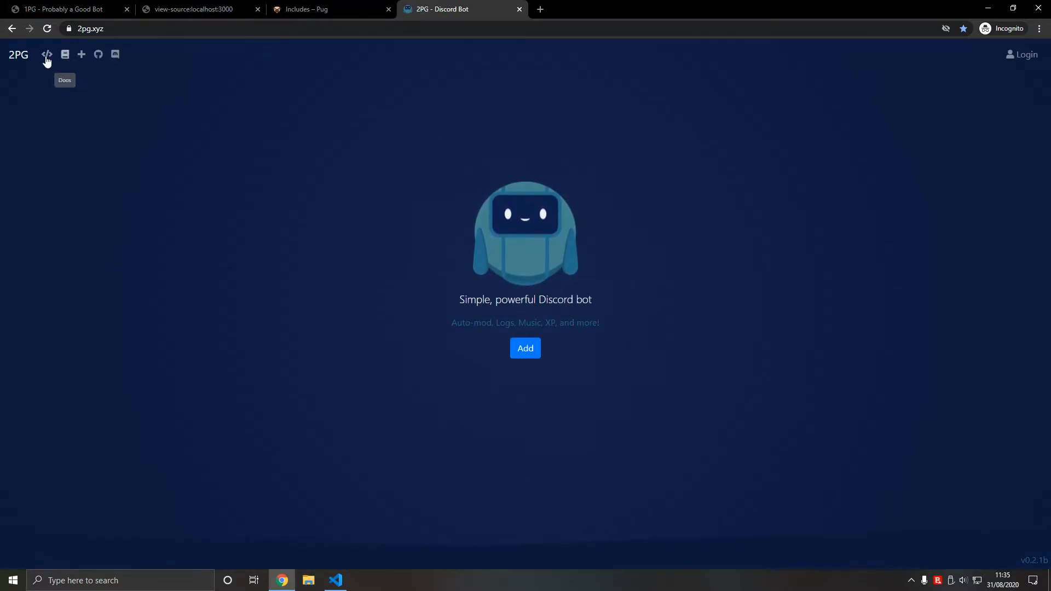
pyautogui.click(46, 55)
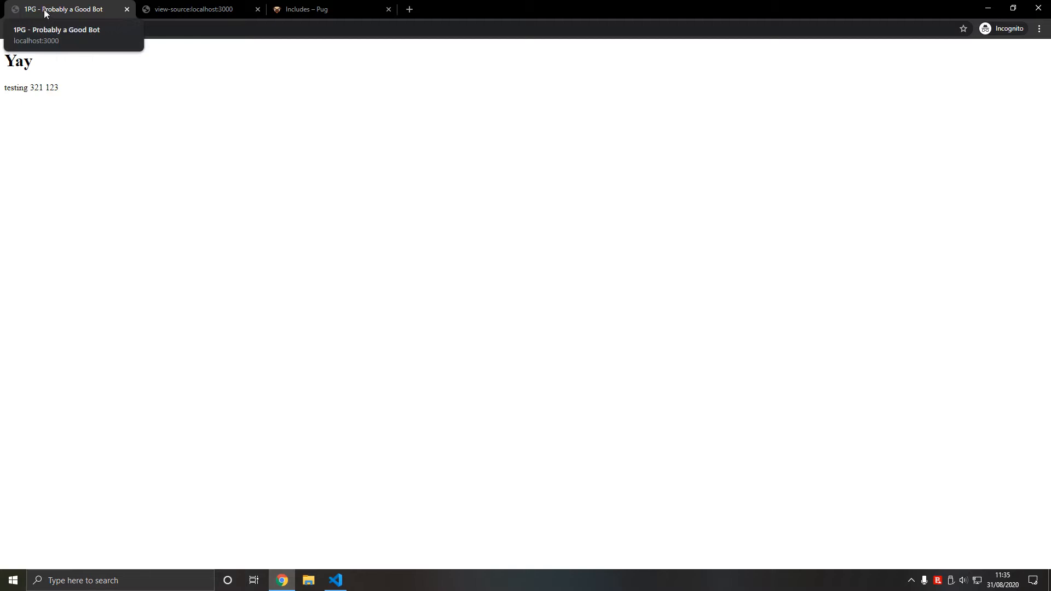
pyautogui.click(335, 581)
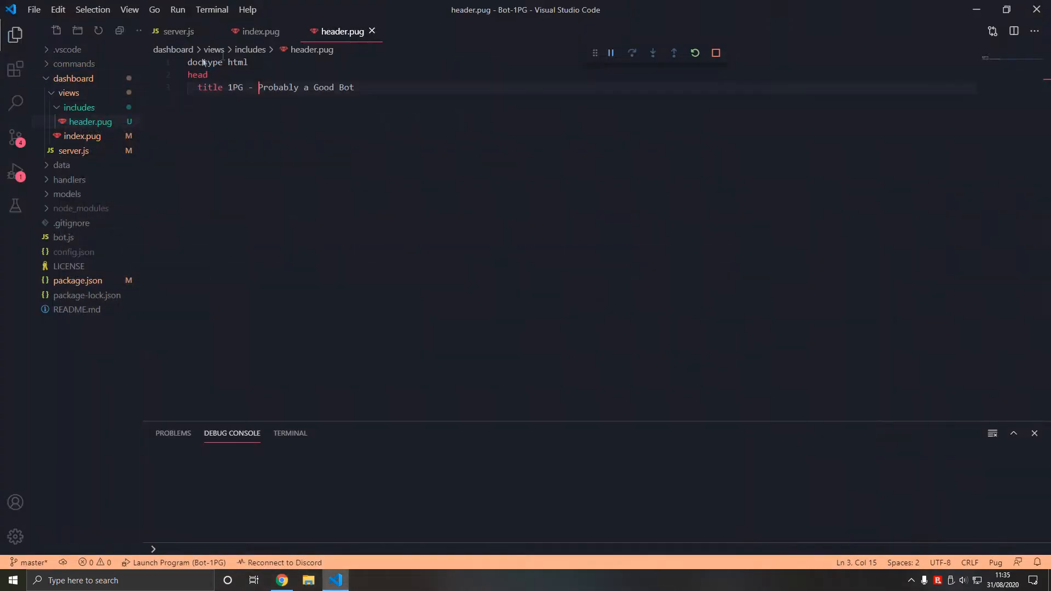
# Step: Change header.pug's title to '1PG - #{subtitle}', save, and glance at server.js and the debug view
pyautogui.press('Ctrl+Shift+K')
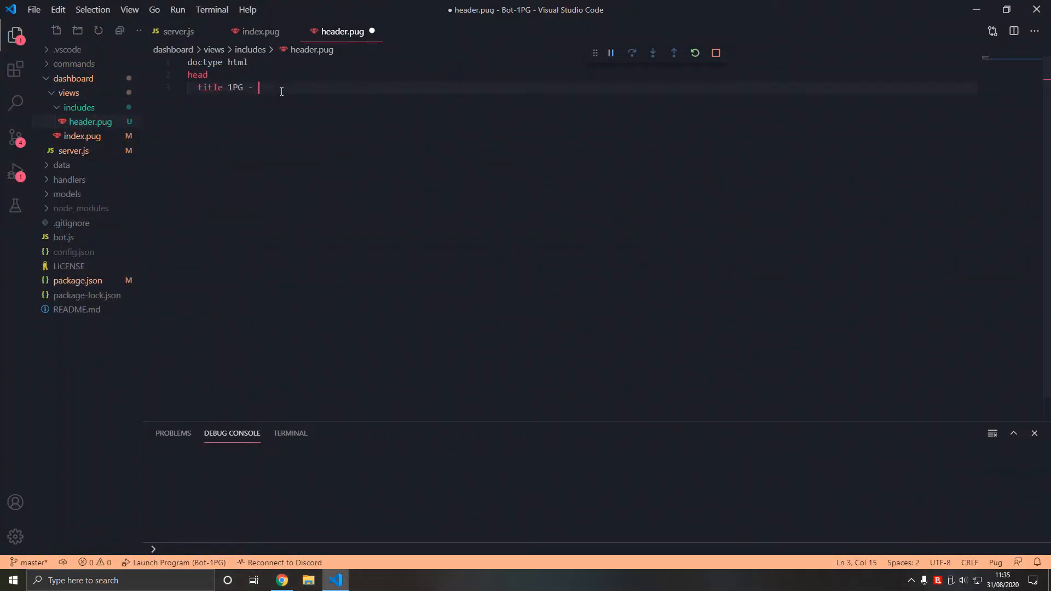
pyautogui.write('{subtitle}')
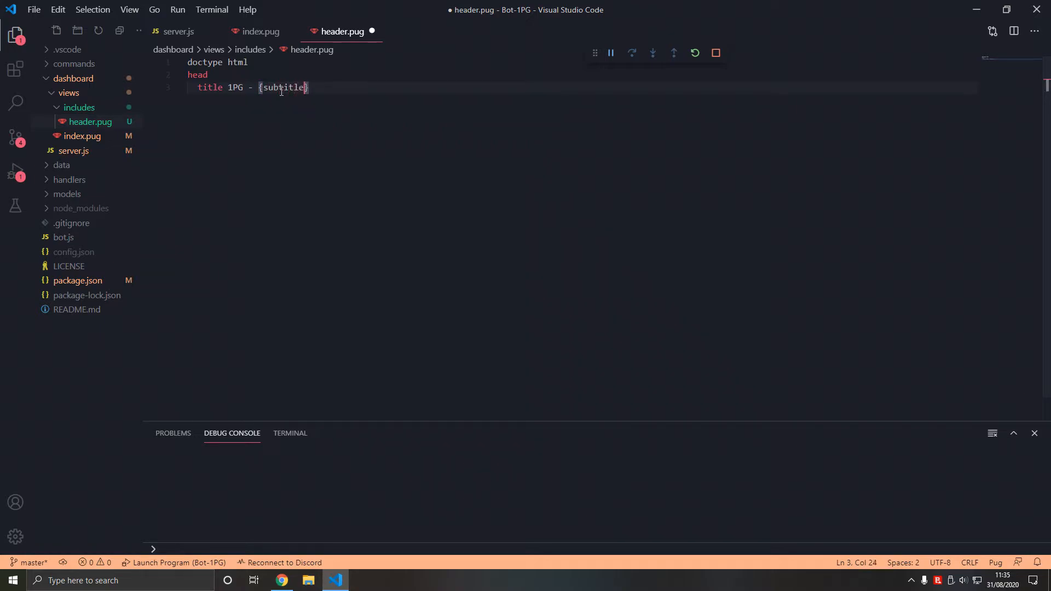
pyautogui.press('ctrl+s')
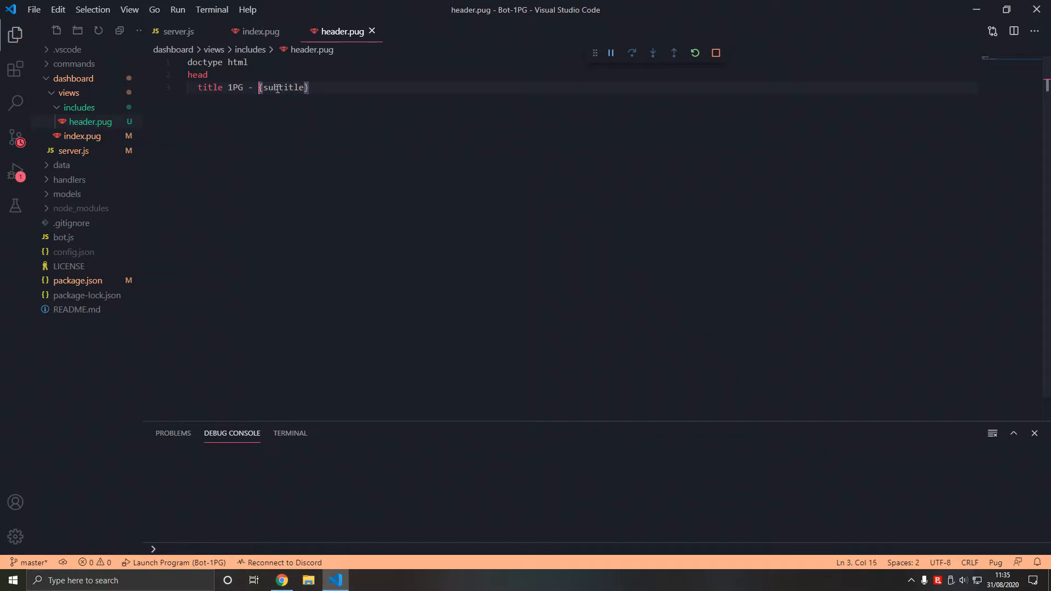
pyautogui.click(178, 31)
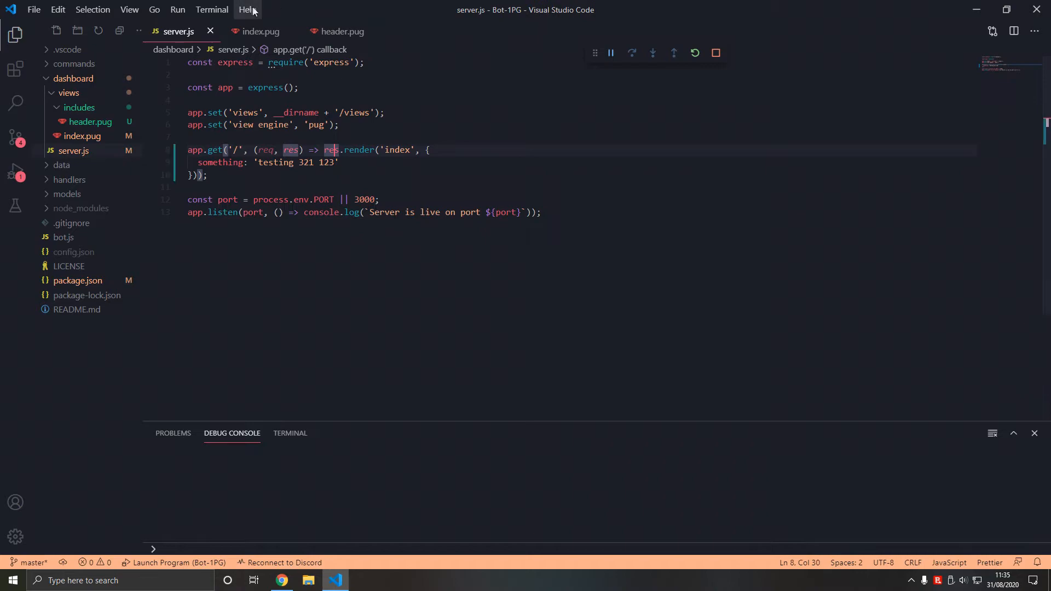
pyautogui.click(341, 32)
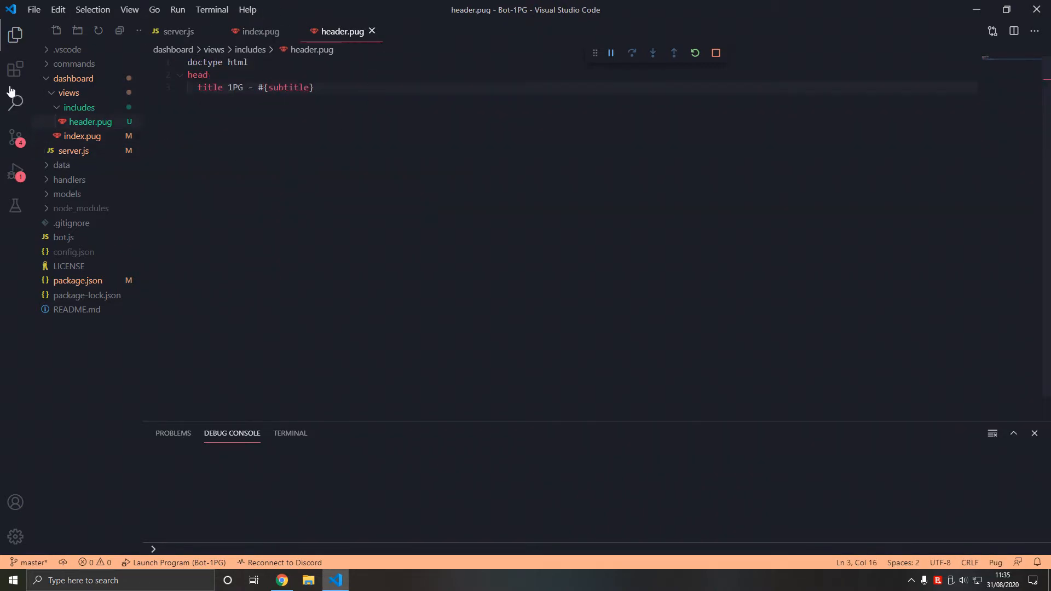
pyautogui.click(15, 172)
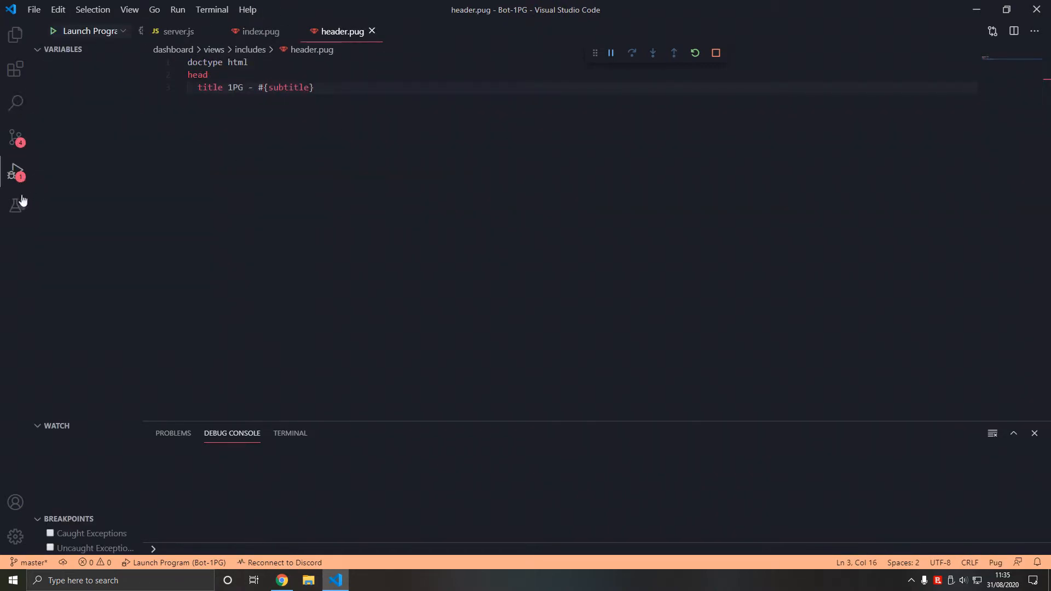
# Step: Switch through the Testing and Run views and land on the Extensions list
pyautogui.click(282, 580)
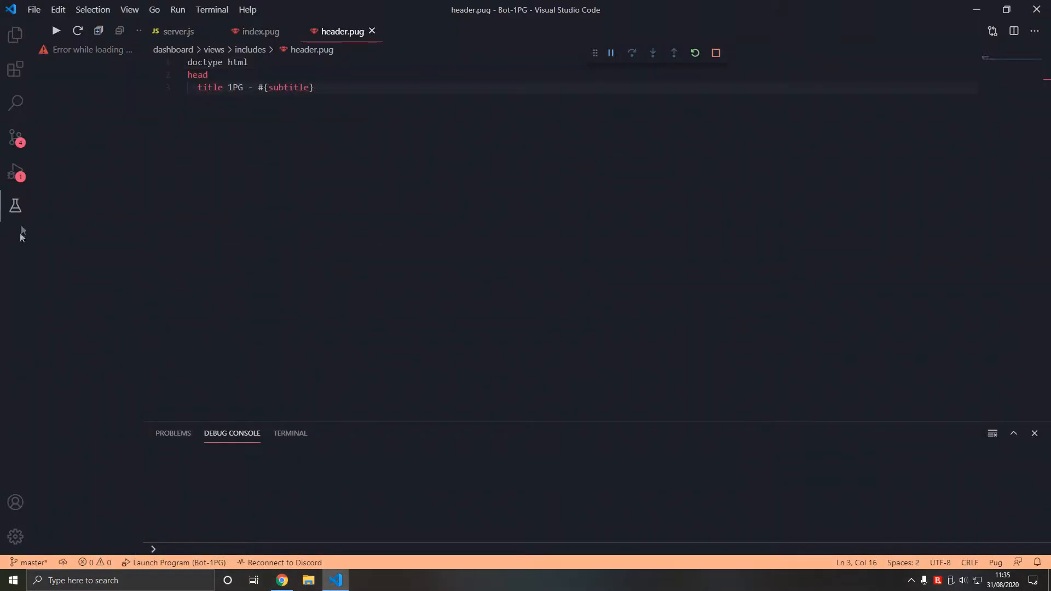
pyautogui.click(14, 171)
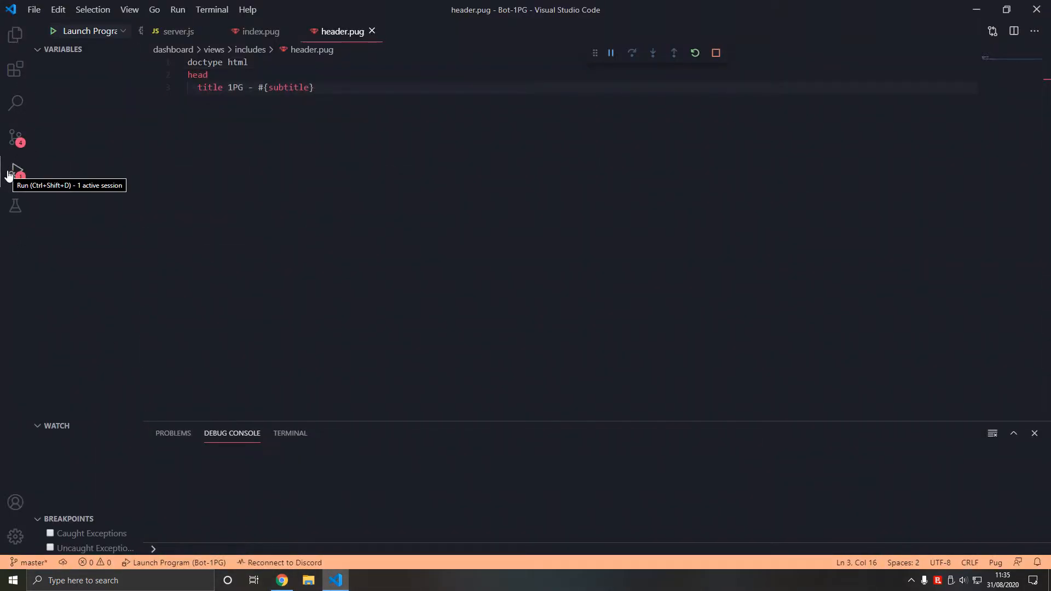
pyautogui.click(14, 69)
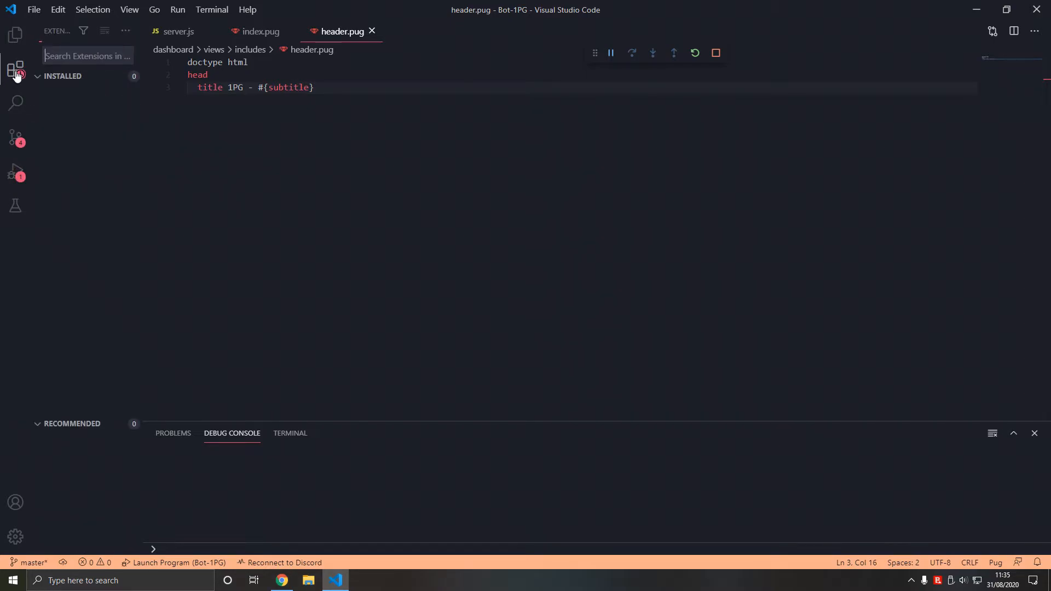
# Step: Search extensions for 'pug', confirm the pug snippets extension is installed, and return to header.pug
pyautogui.click(15, 68)
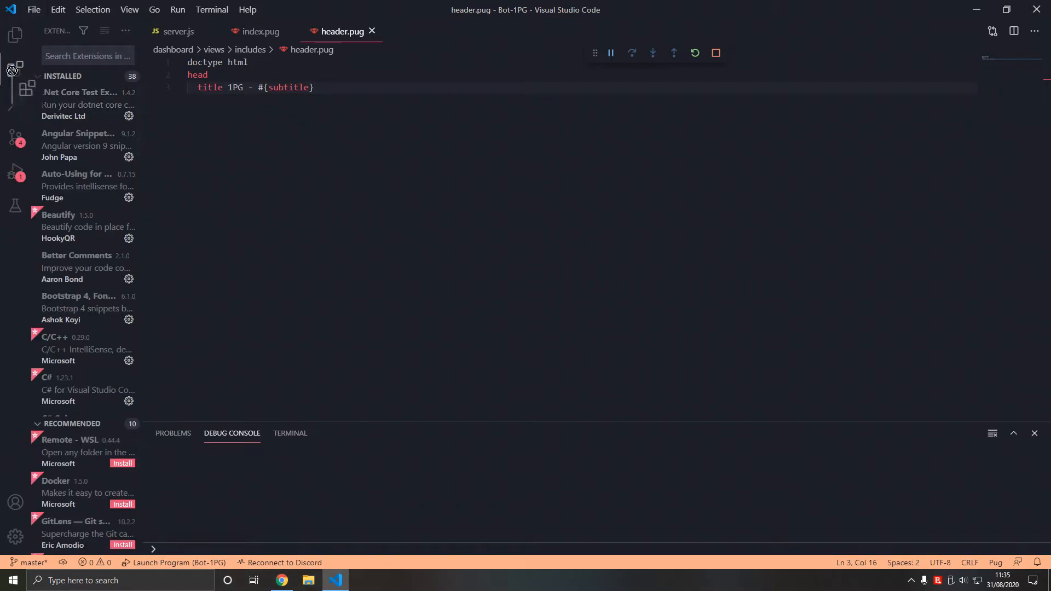
pyautogui.write('pug')
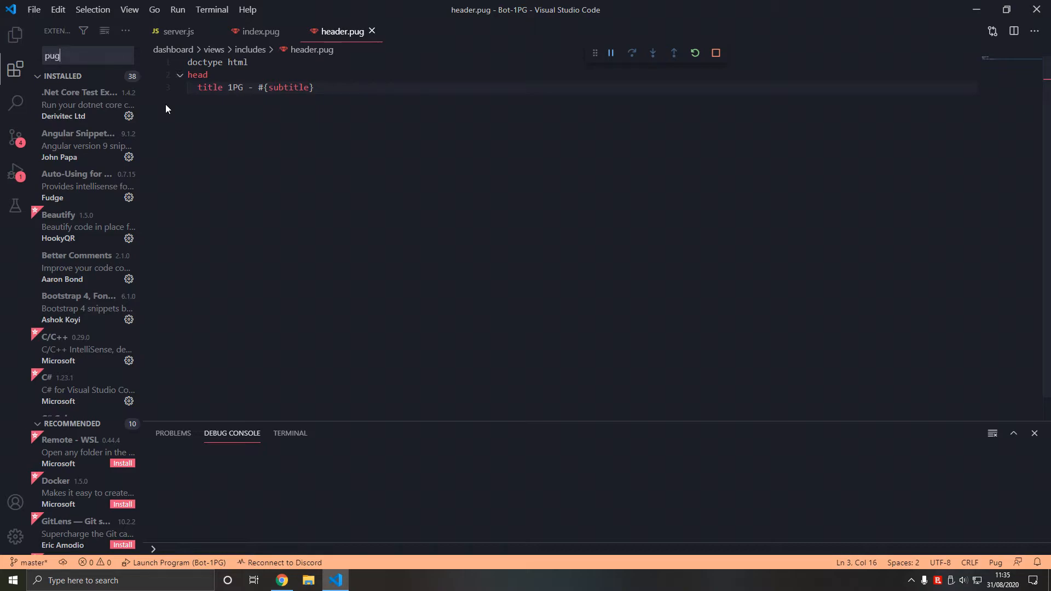
pyautogui.click(73, 130)
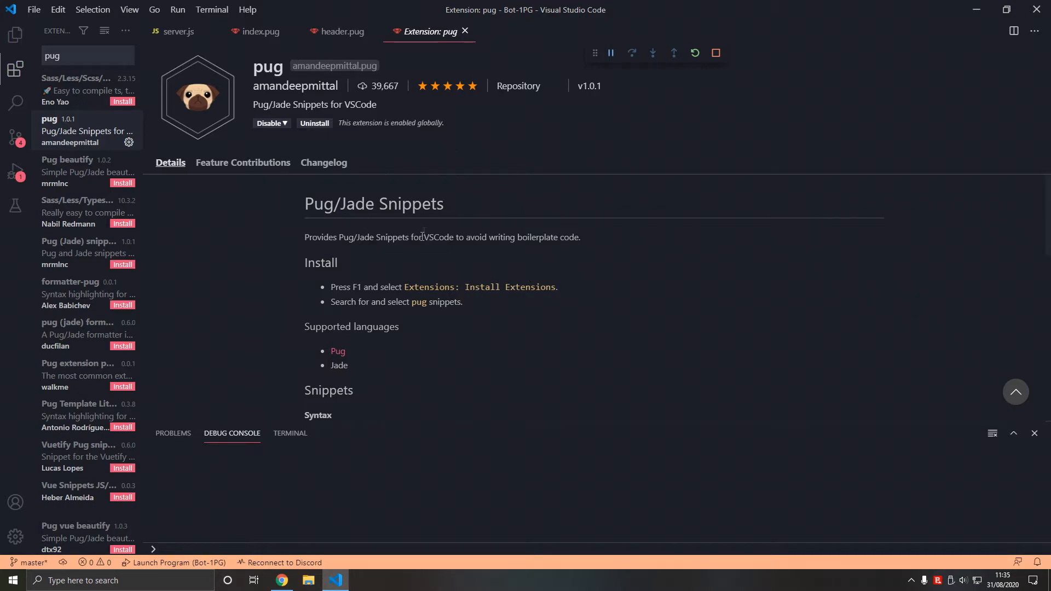
pyautogui.click(340, 32)
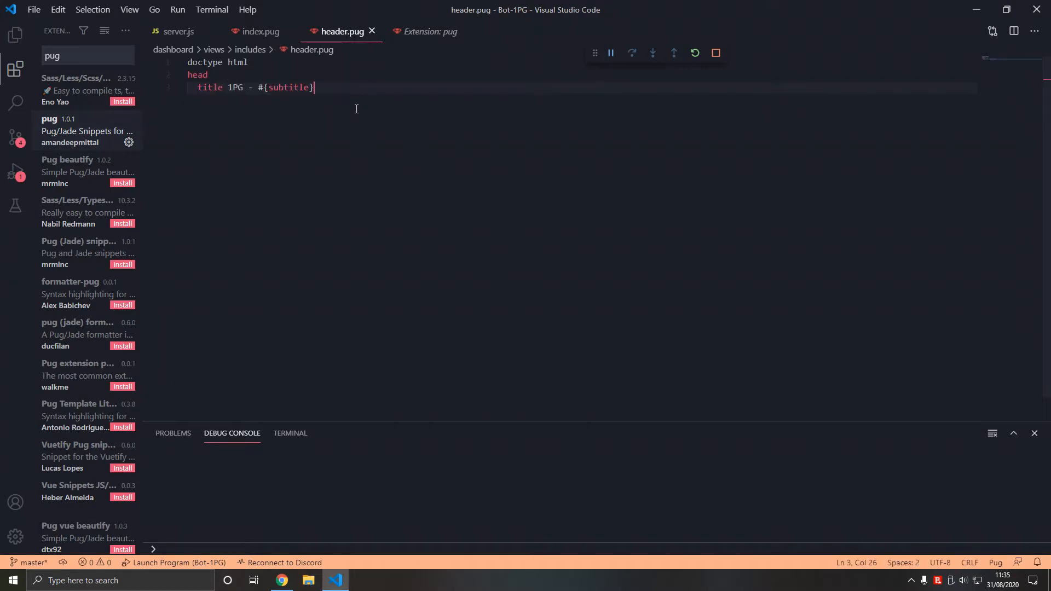
# Step: Expand the 'doc' Emmet skeleton in header.pug, move the subtitle title into the head, check Chrome, then show index.pug
pyautogui.write('doc')
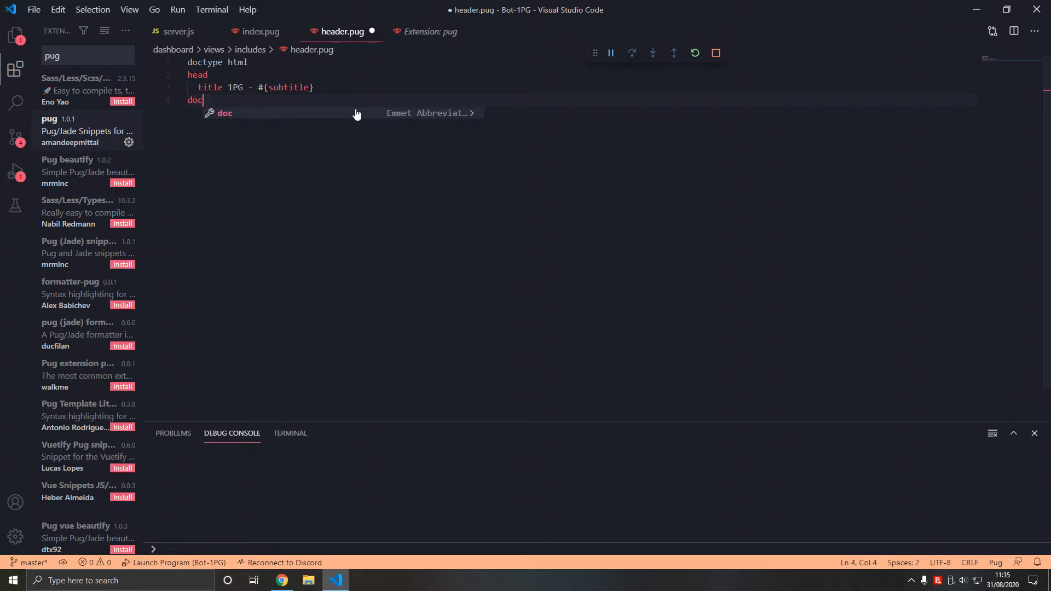
pyautogui.press('Tab')
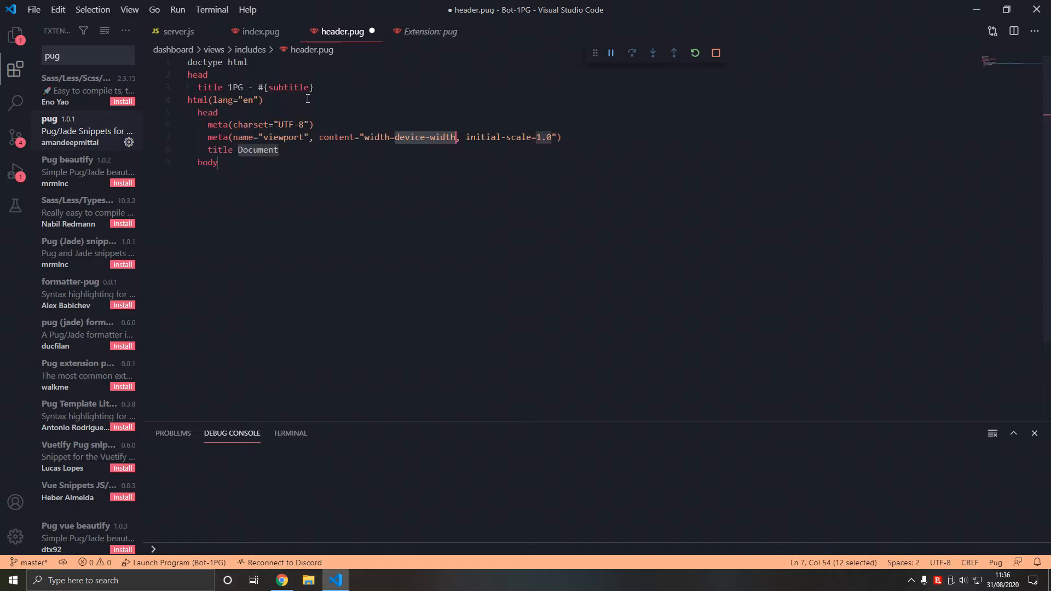
pyautogui.click(427, 32)
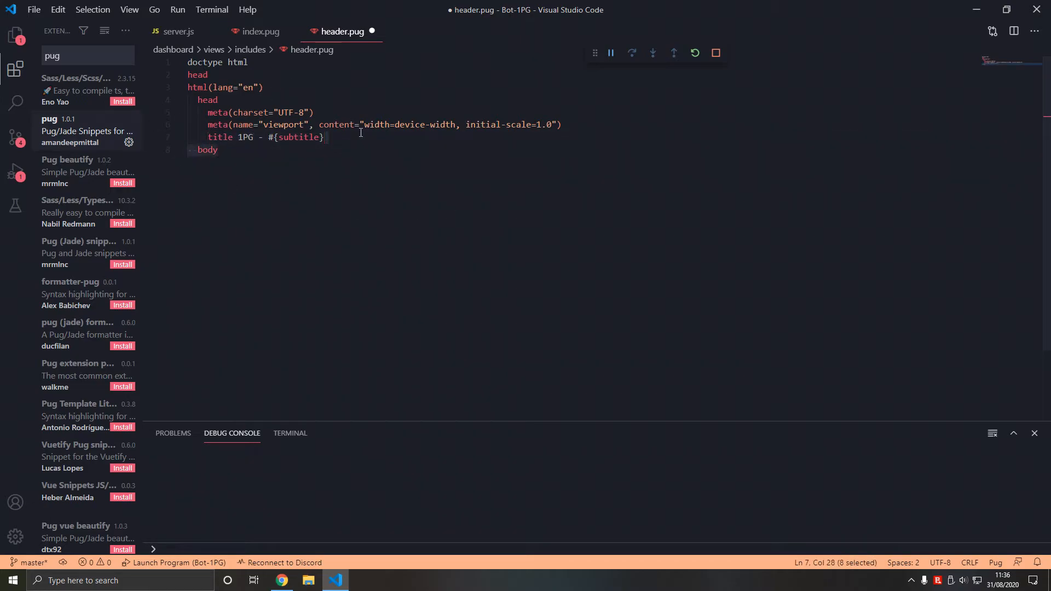
pyautogui.click(282, 580)
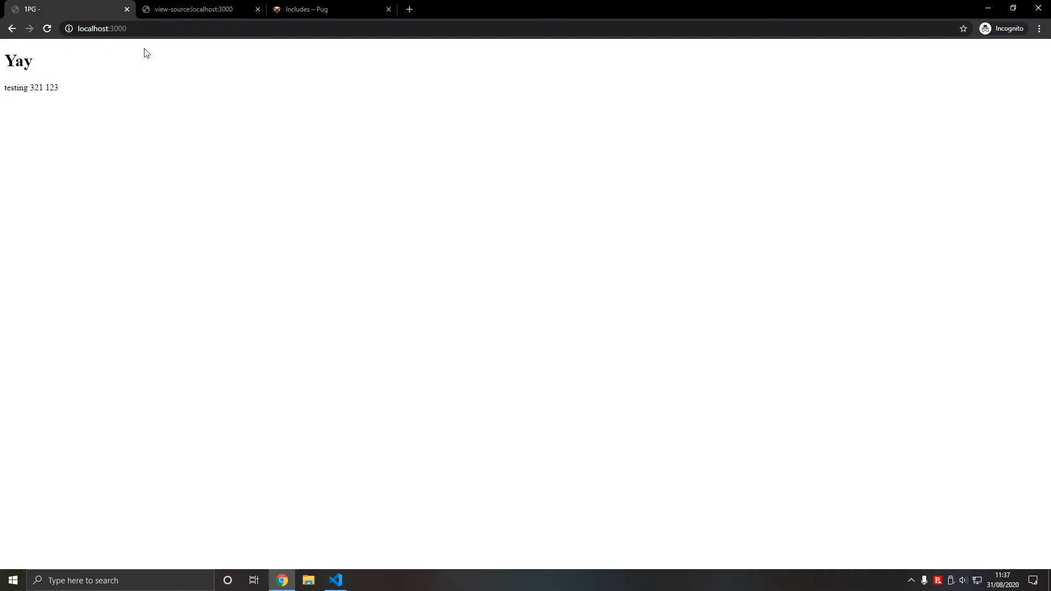
pyautogui.click(335, 580)
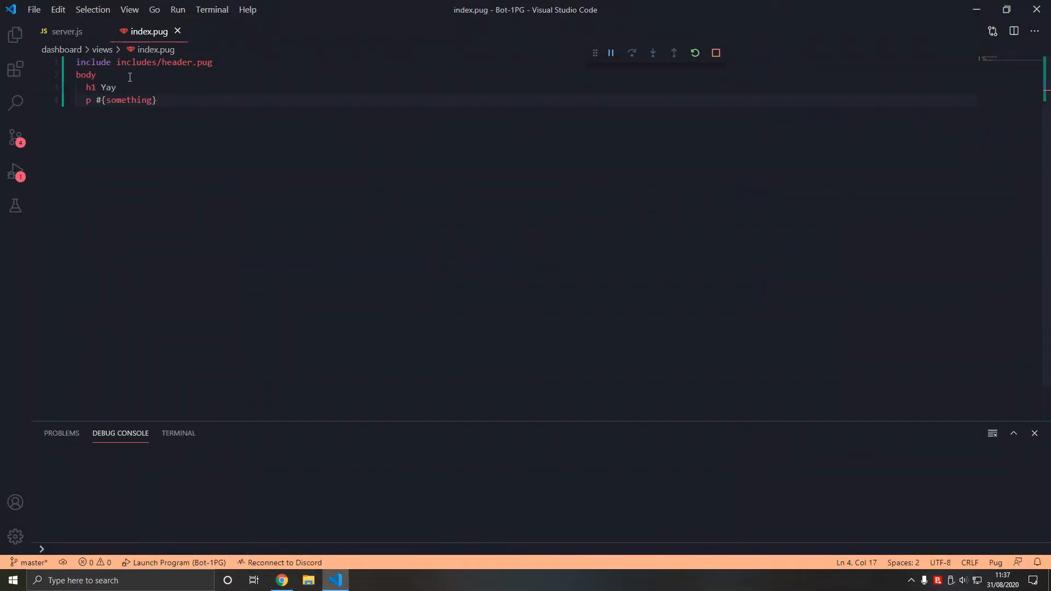
# Step: Make the title #{subtitle || 'Best Discord Bot'} with a fallback string, then check the page in Chrome
pyautogui.doubleClick(127, 99)
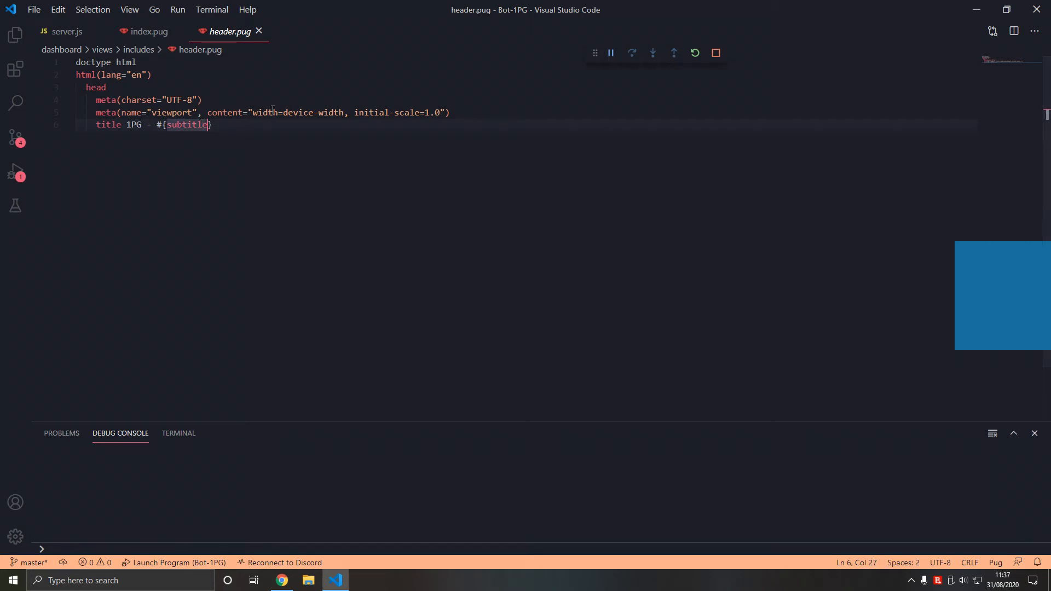
pyautogui.write("?? '")
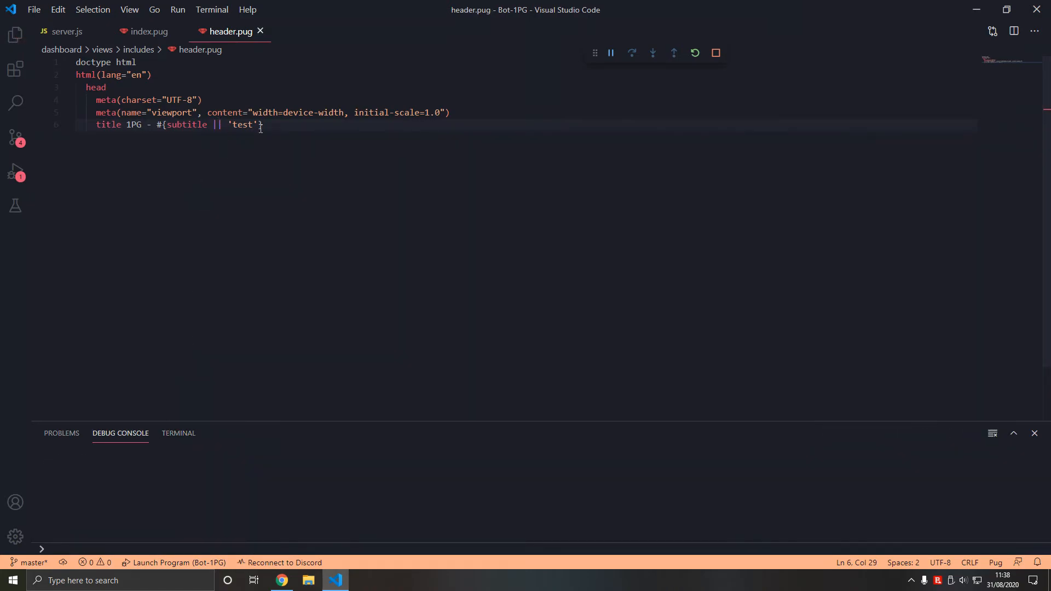
pyautogui.click(282, 580)
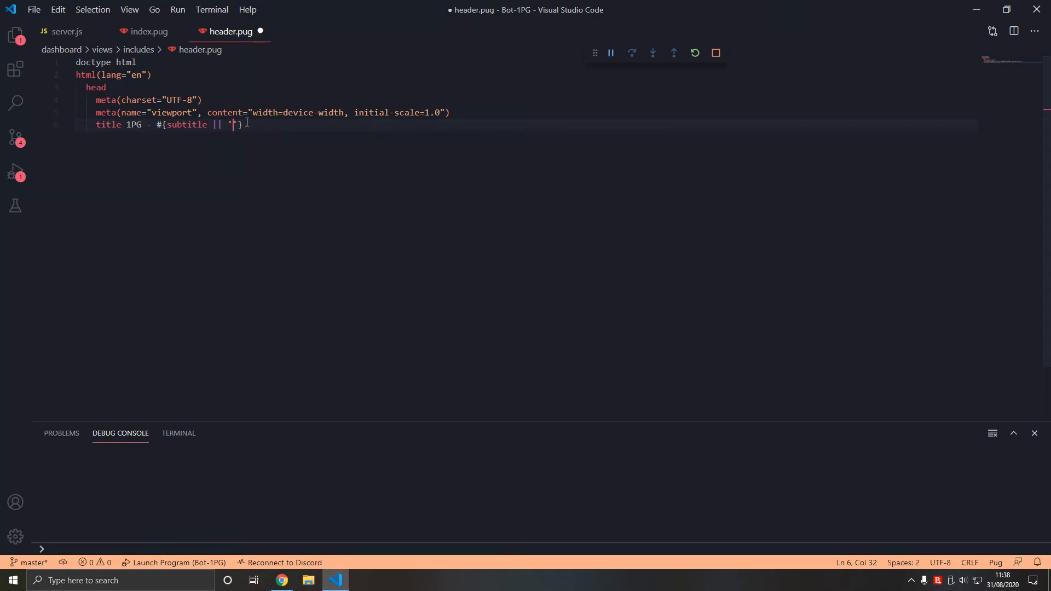
pyautogui.write('Best Discord')
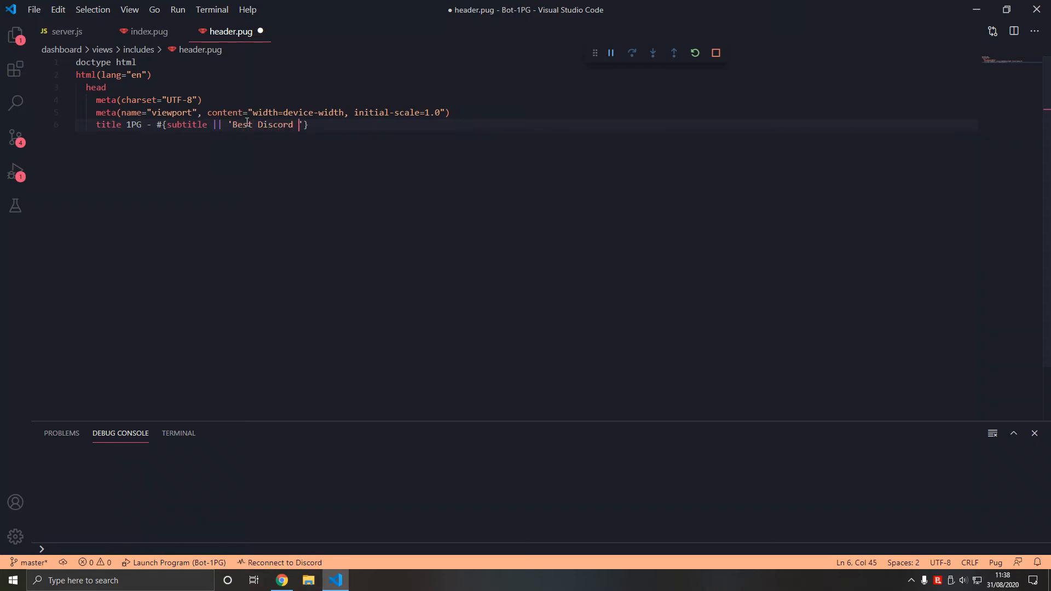
pyautogui.write('Bot')
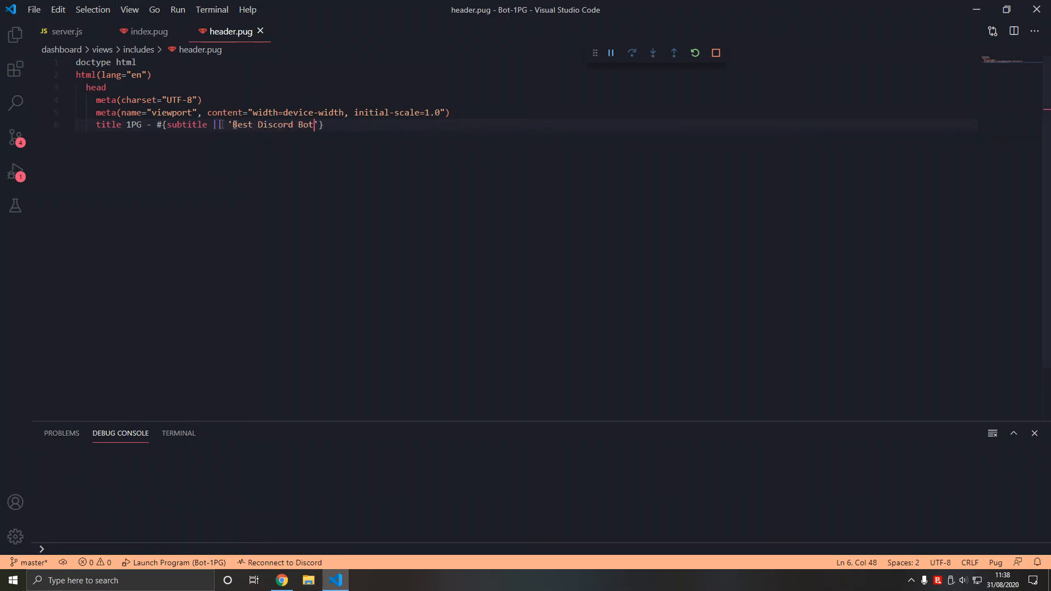
pyautogui.click(67, 32)
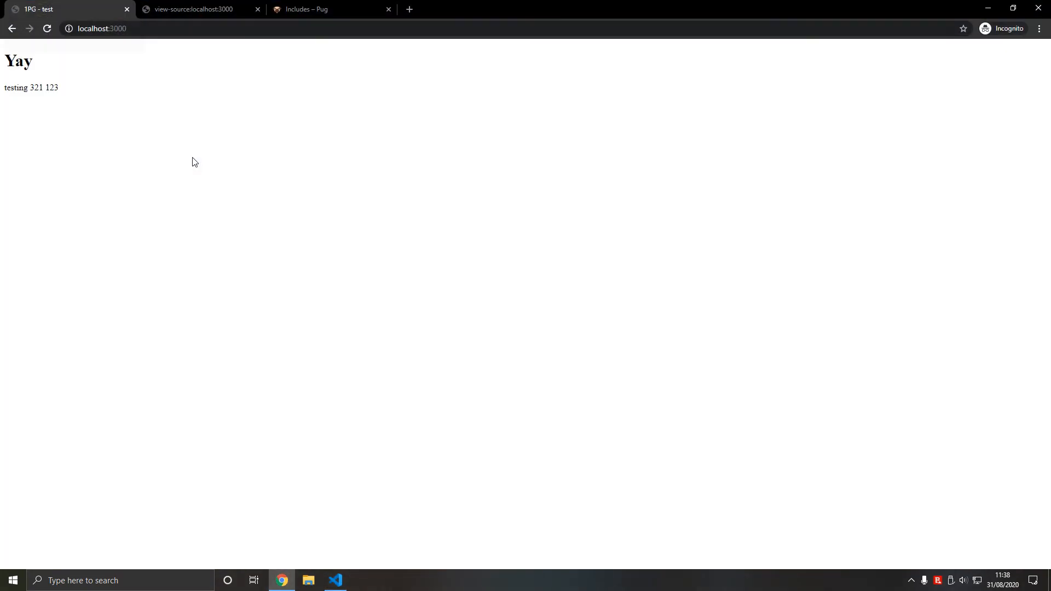
# Step: Rename the render key 'subtitle' to 'something' in server.js and check the title in Chrome
pyautogui.click(335, 580)
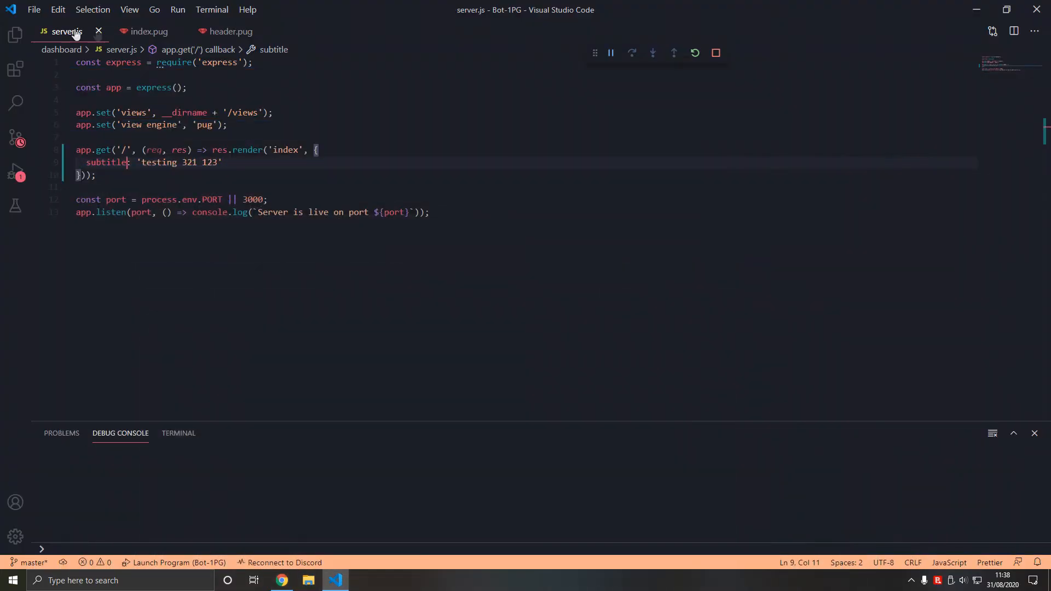
pyautogui.doubleClick(219, 63)
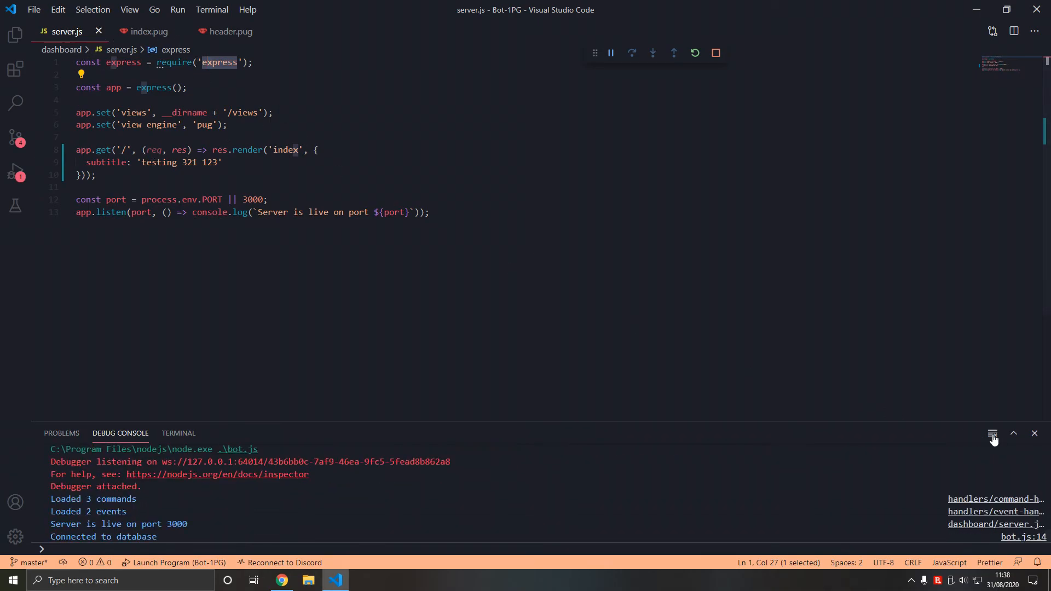
pyautogui.click(282, 580)
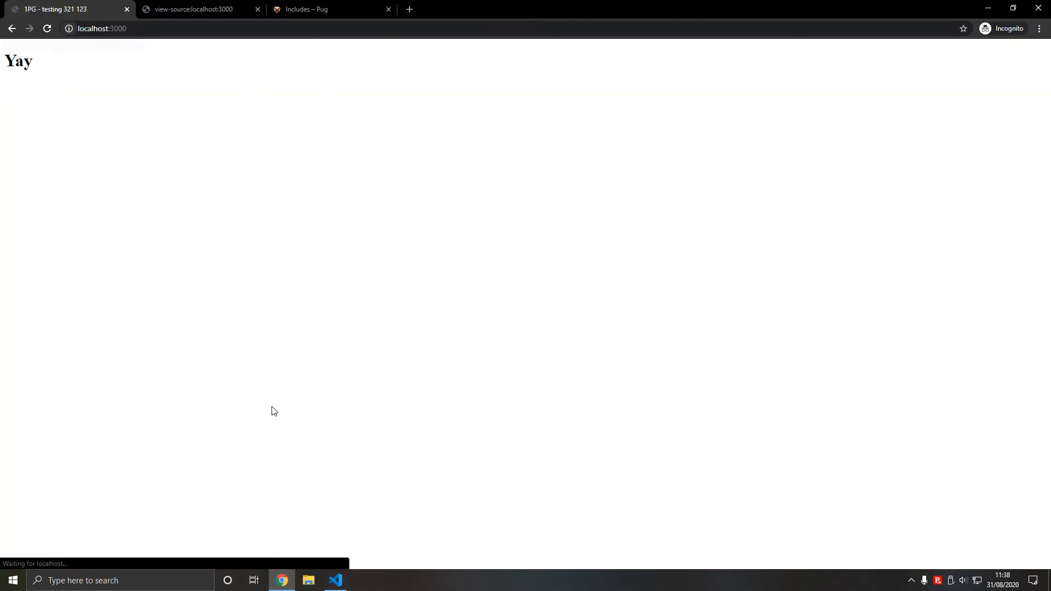
pyautogui.click(335, 580)
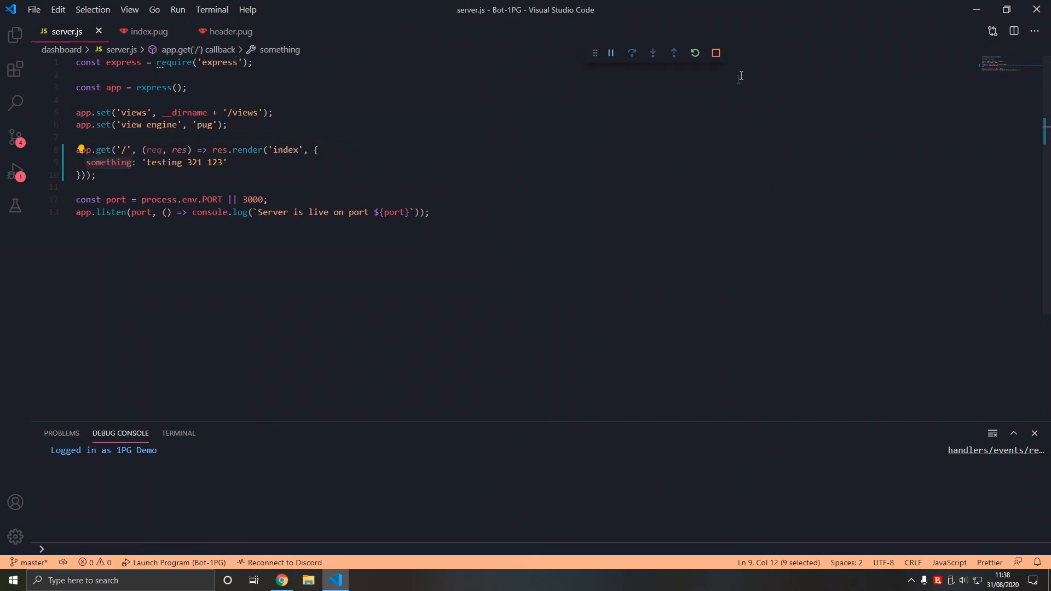
pyautogui.click(281, 581)
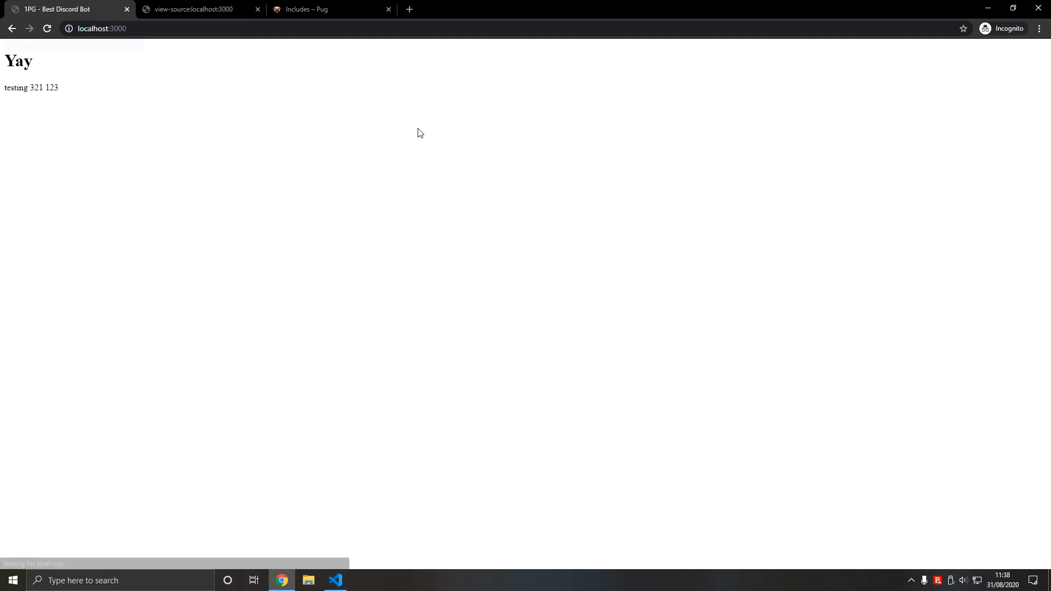
# Step: Restart the server, review index.pug, and confirm localhost:3000 shows '1PG - Best Discord Bot'
pyautogui.click(335, 581)
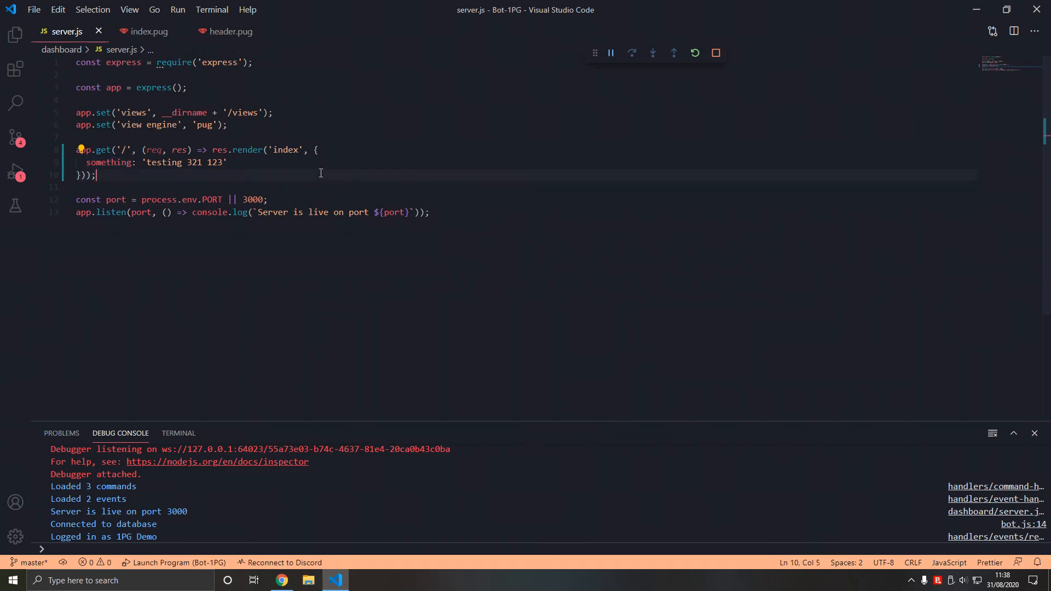
pyautogui.click(348, 580)
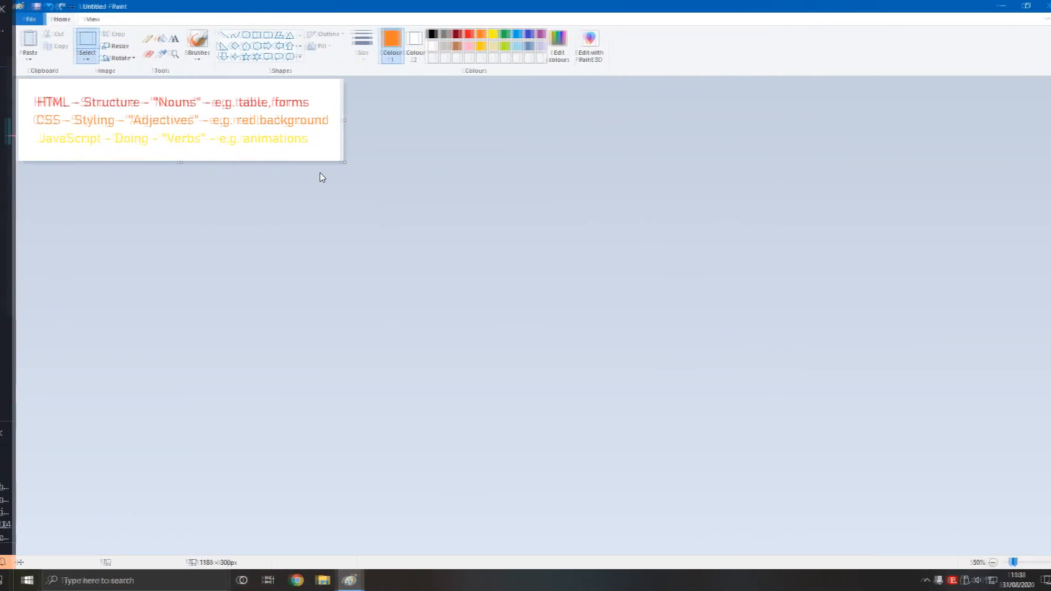
pyautogui.click(335, 580)
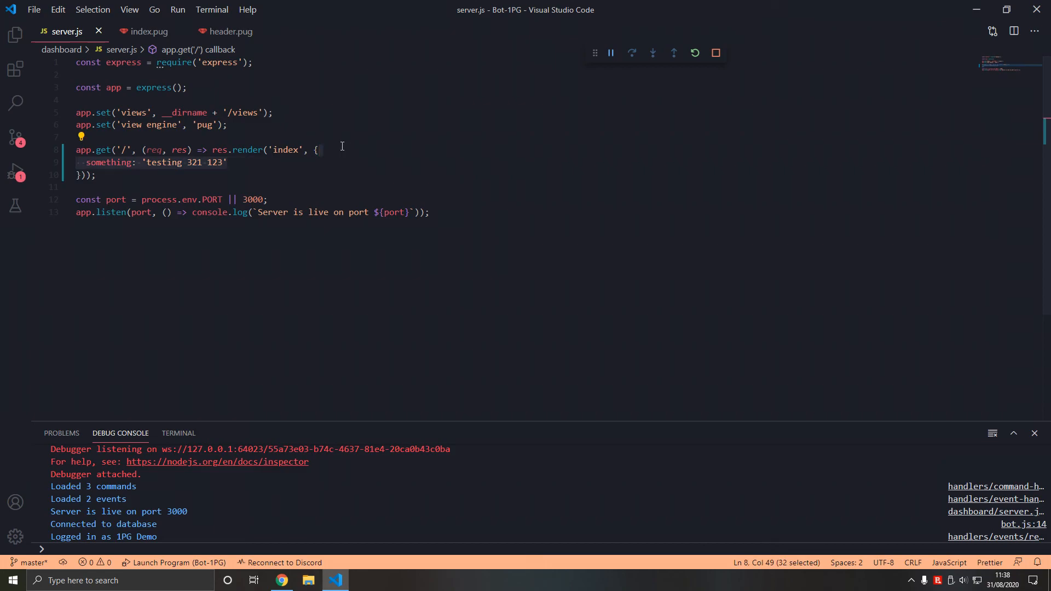
pyautogui.click(149, 32)
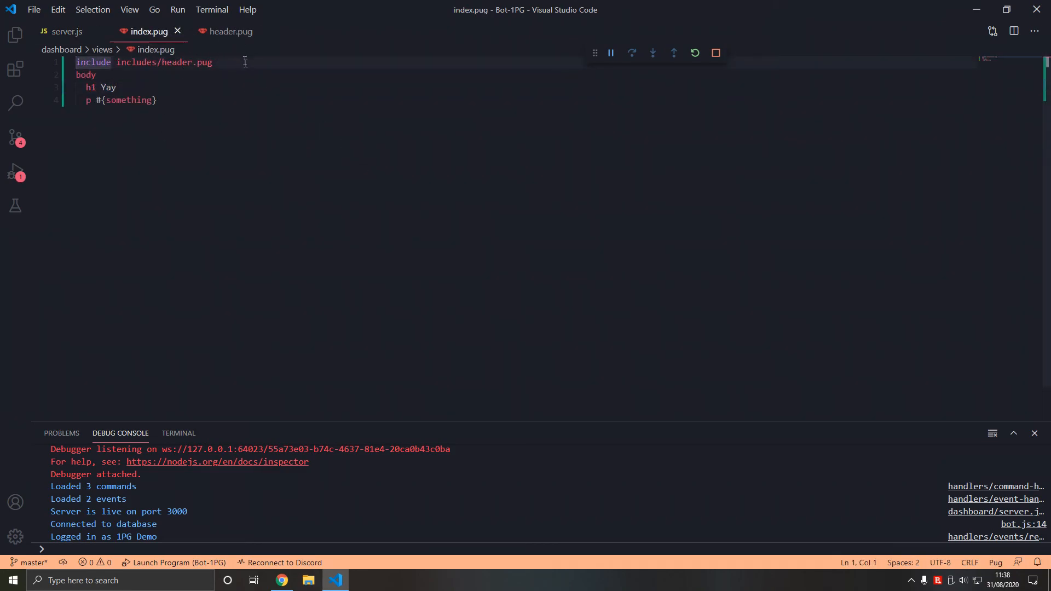
pyautogui.click(281, 580)
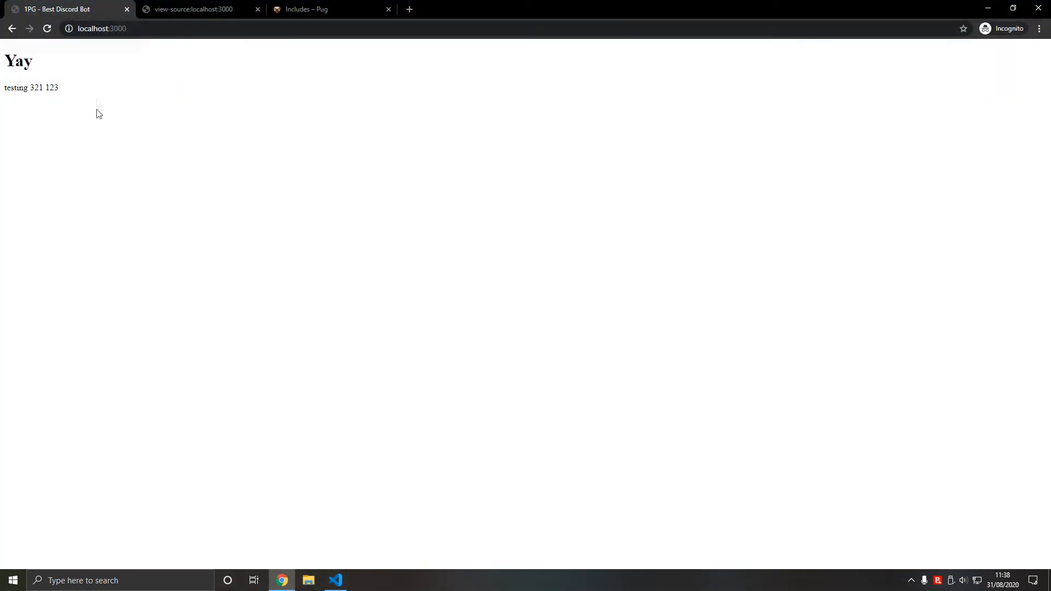